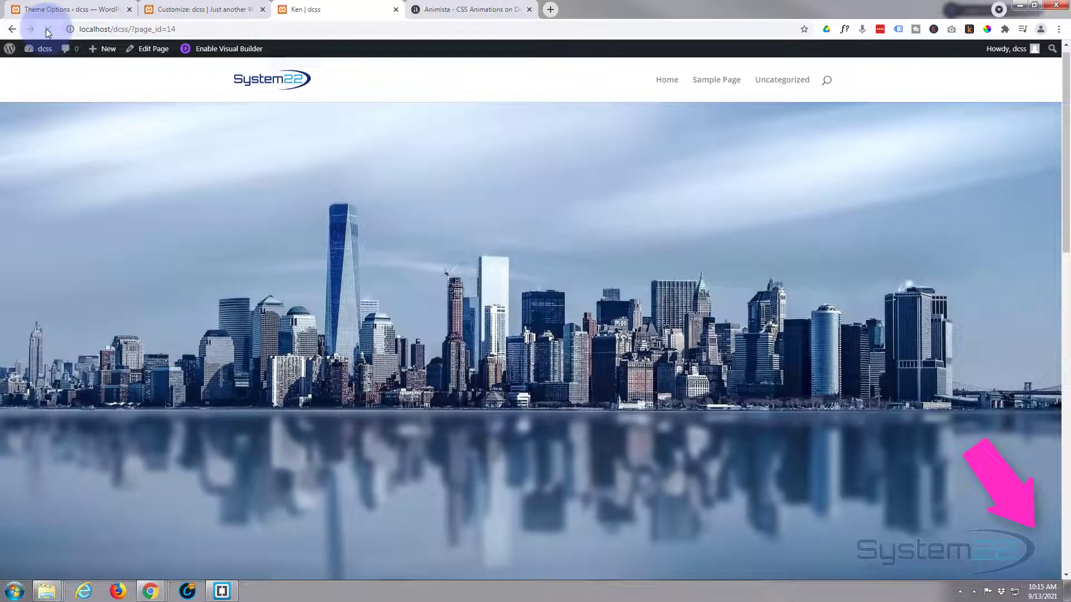
Reload the Ken page repeatedly to replay the skyline zoom, then enable the Visual Builder
click(47, 28)
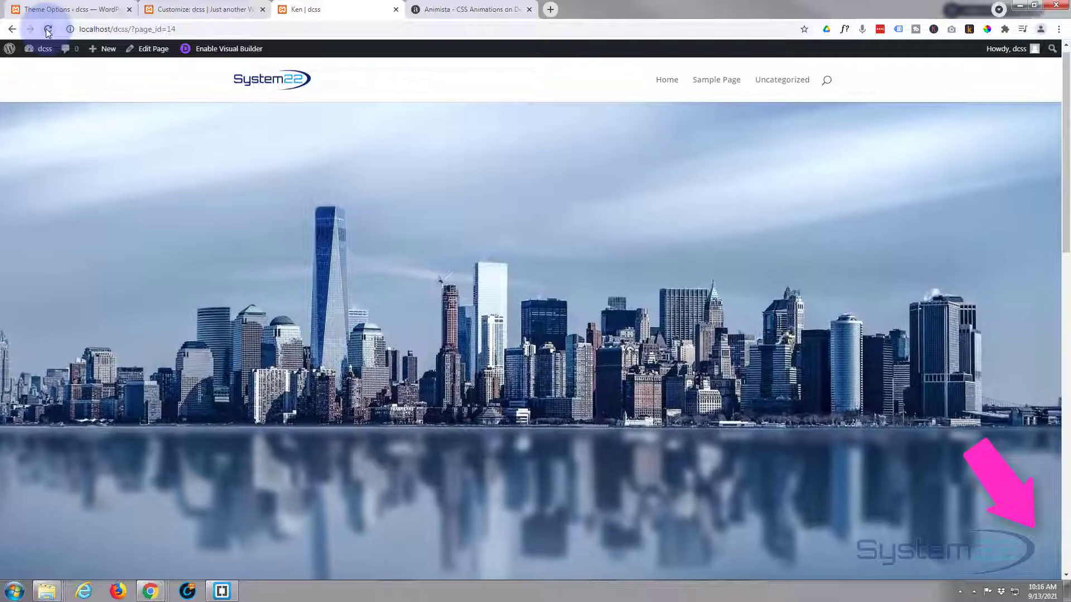
click(48, 33)
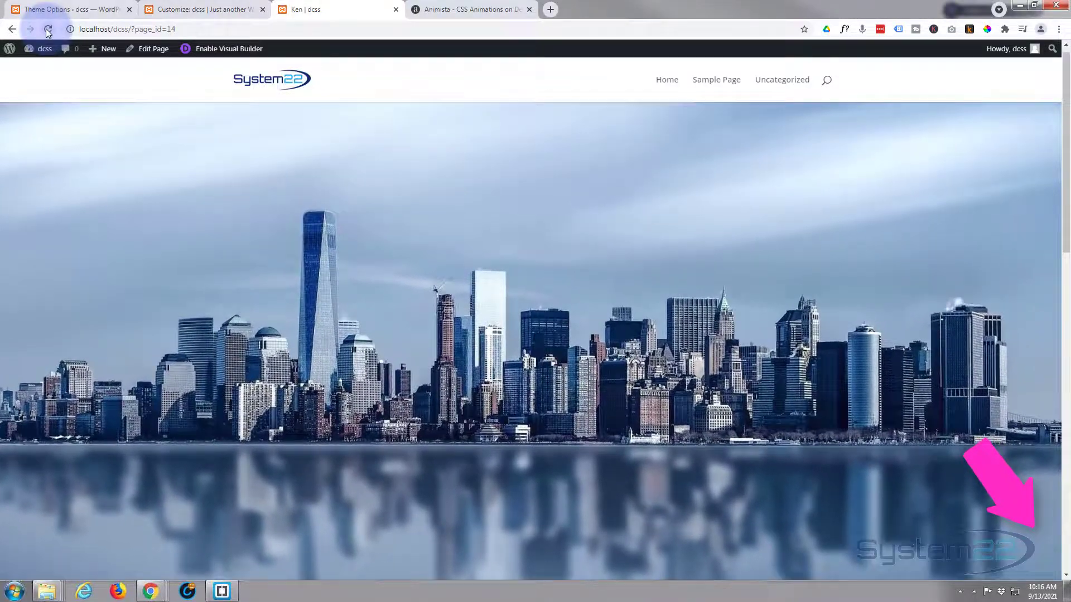
click(48, 28)
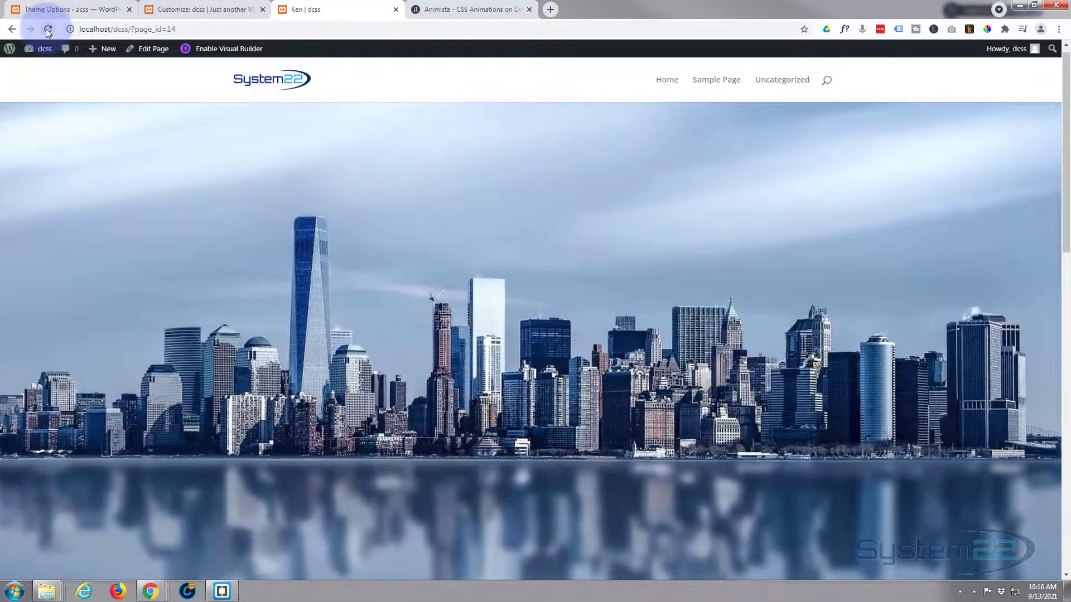
click(48, 28)
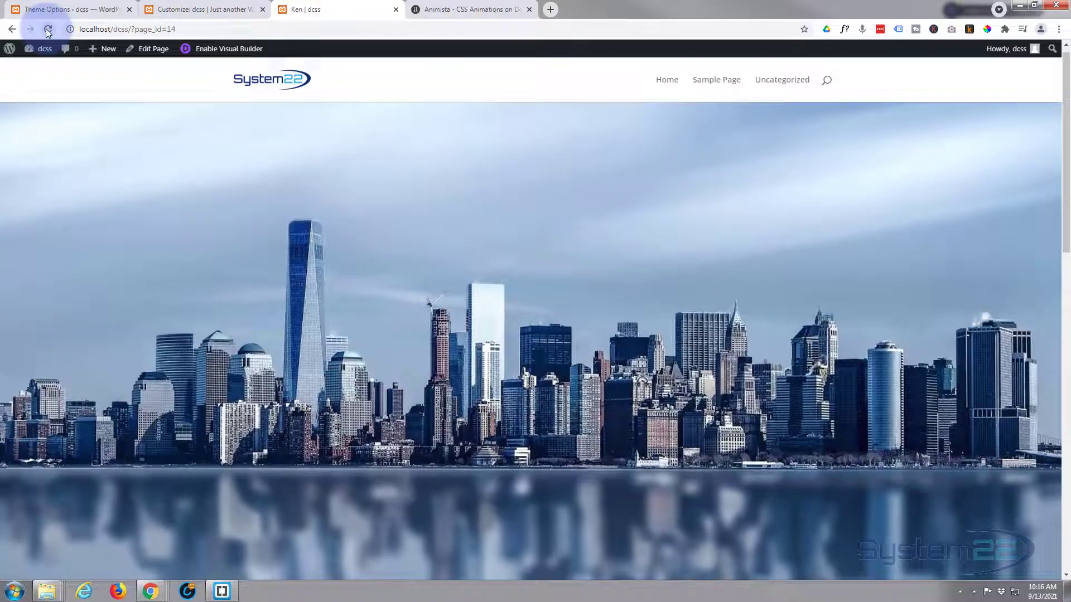
click(48, 29)
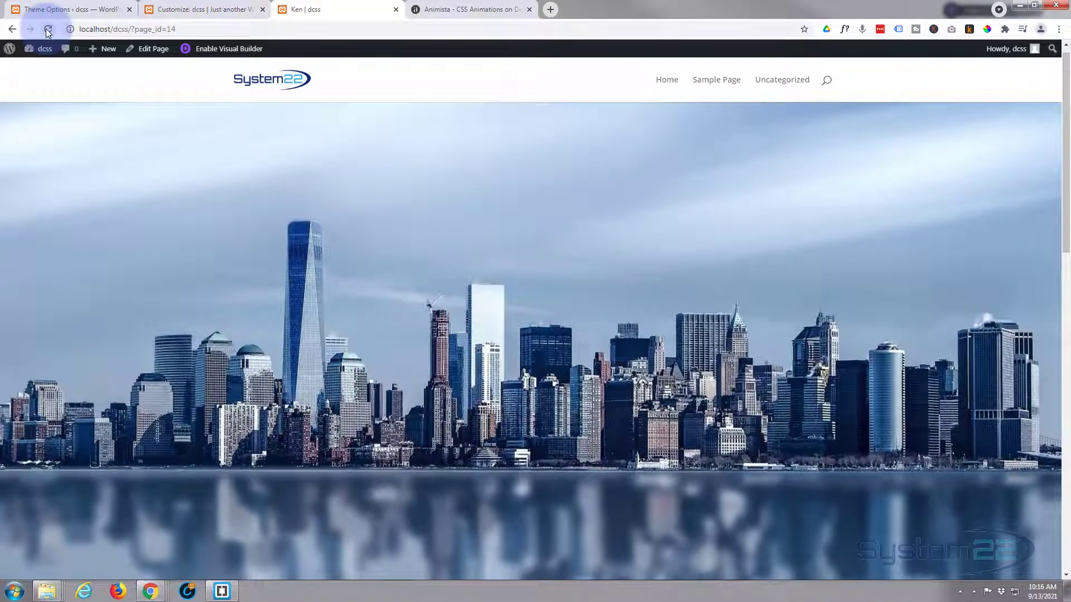
click(47, 29)
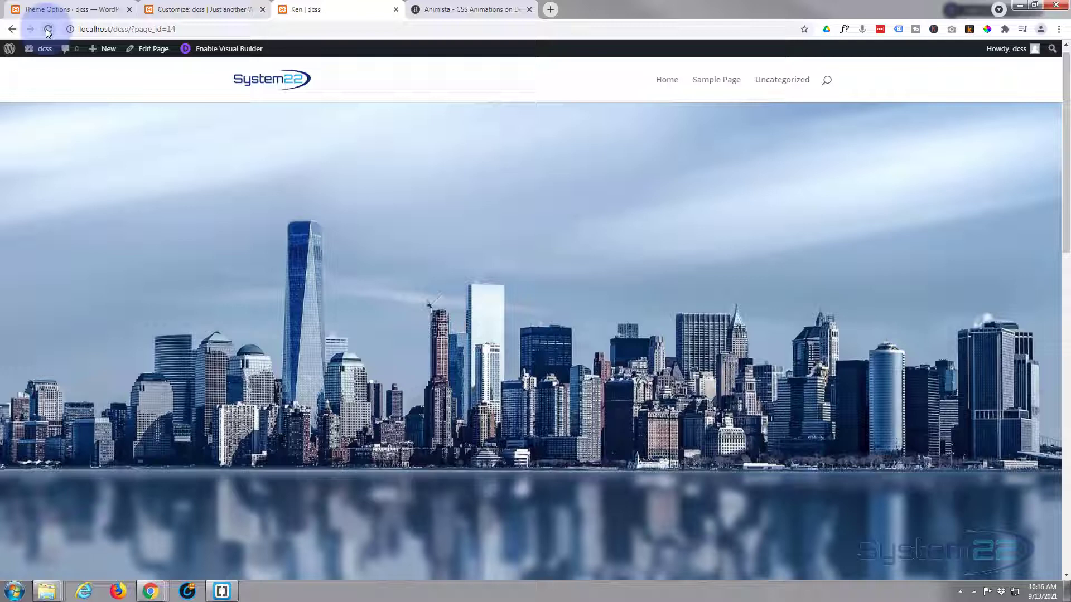
click(228, 48)
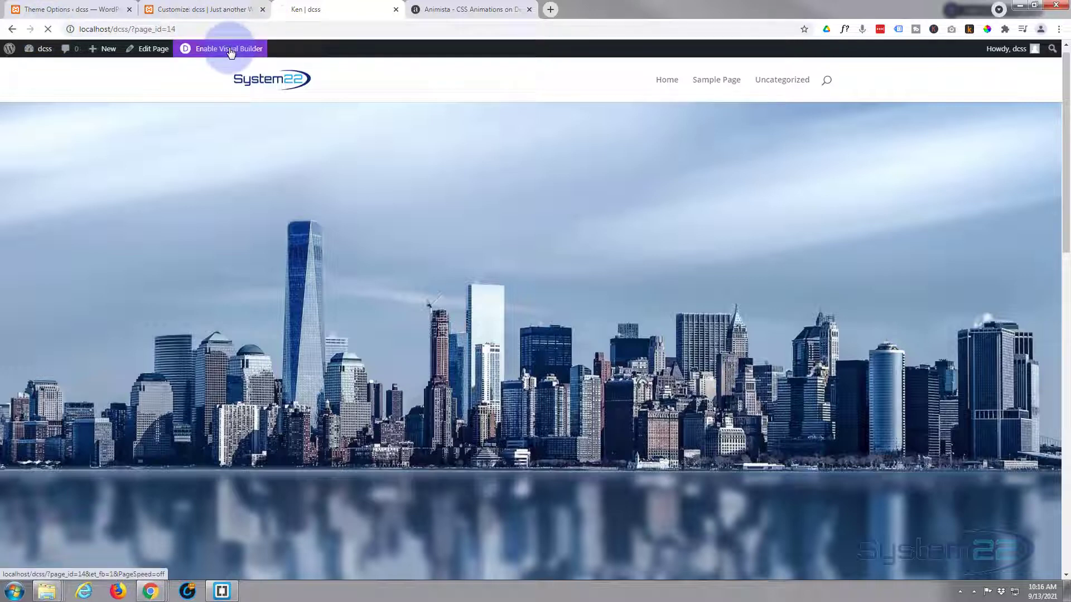
Delete the old skyline hero section and start adding a new section below the gallery
click(229, 49)
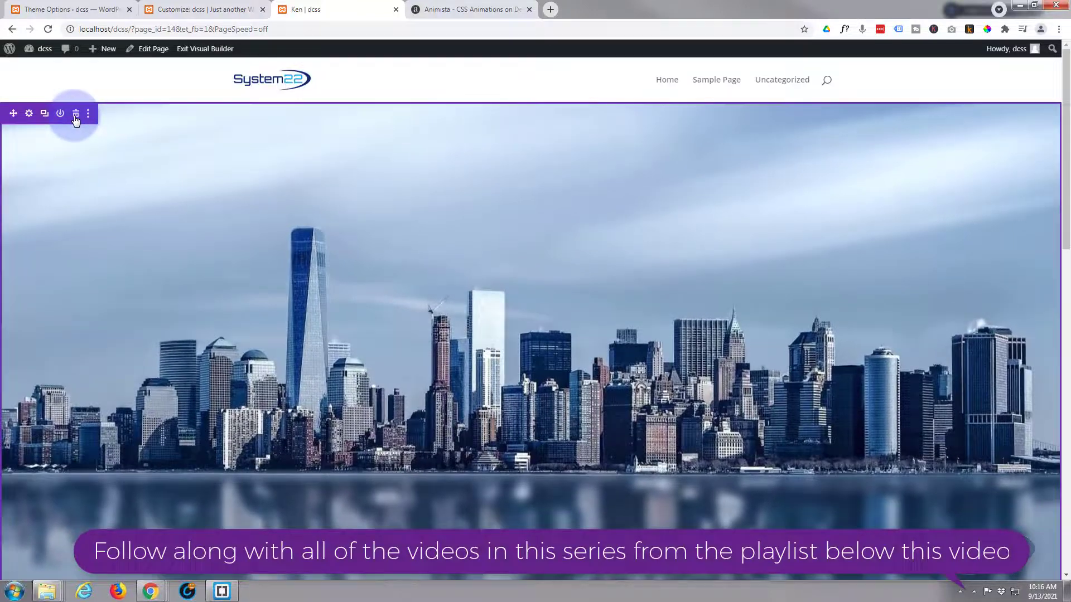
mouse_move(75, 113)
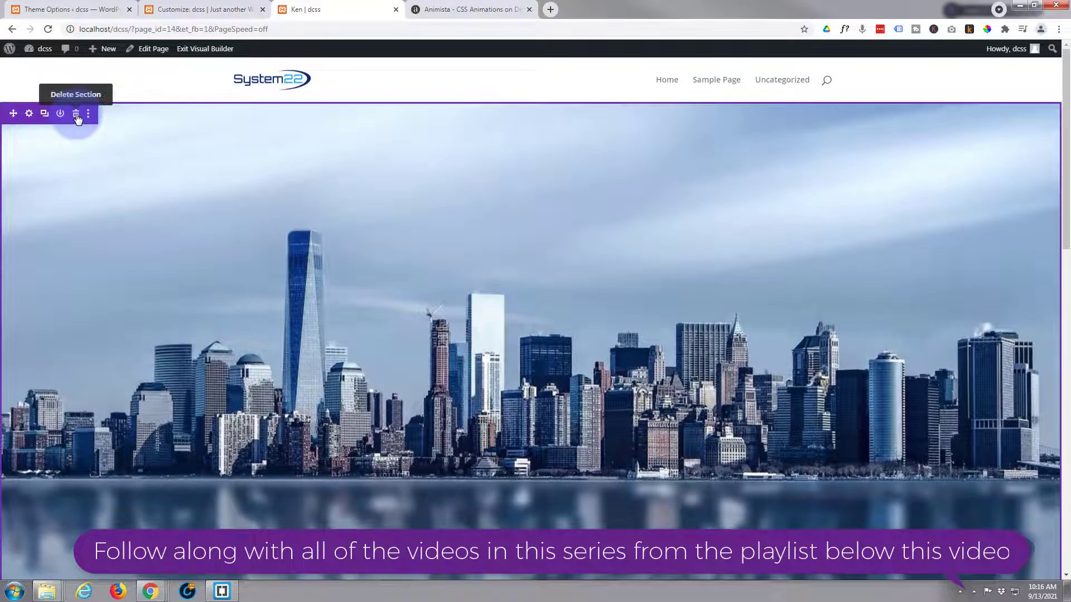
click(75, 113)
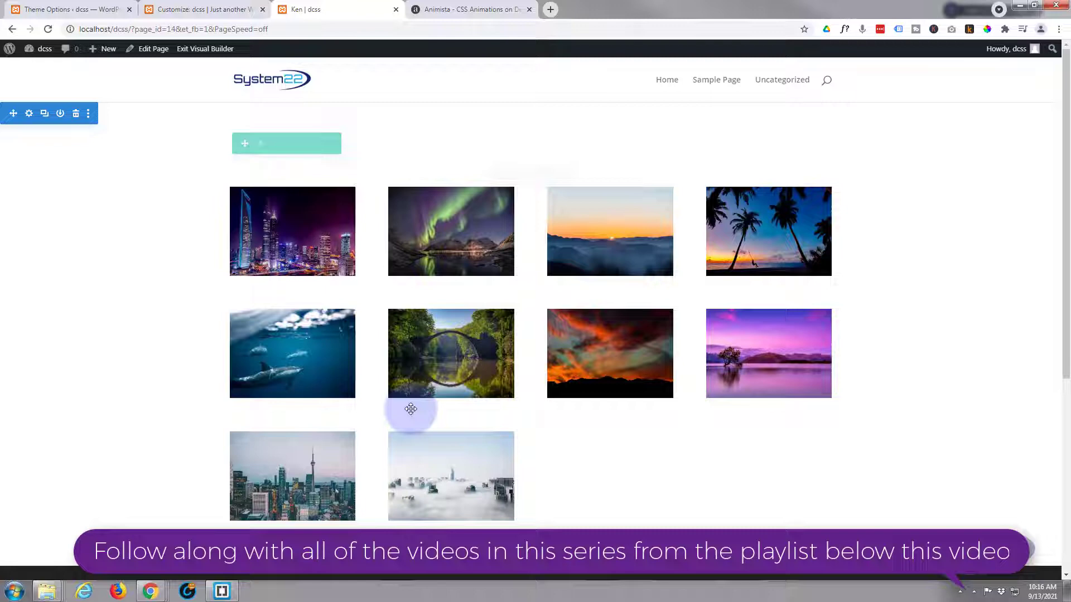
scroll(down, 3)
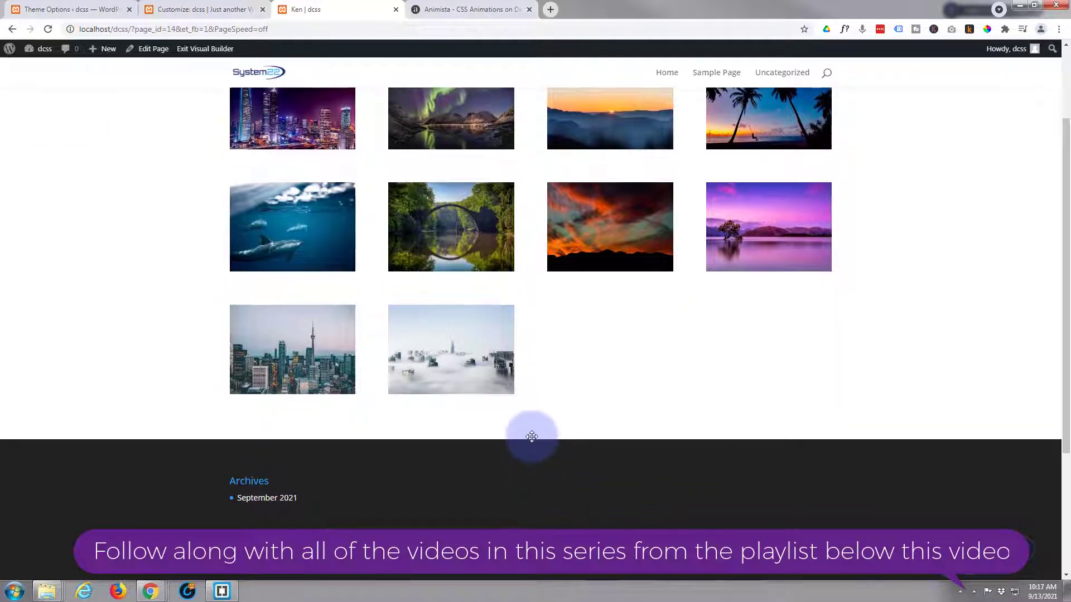
click(532, 437)
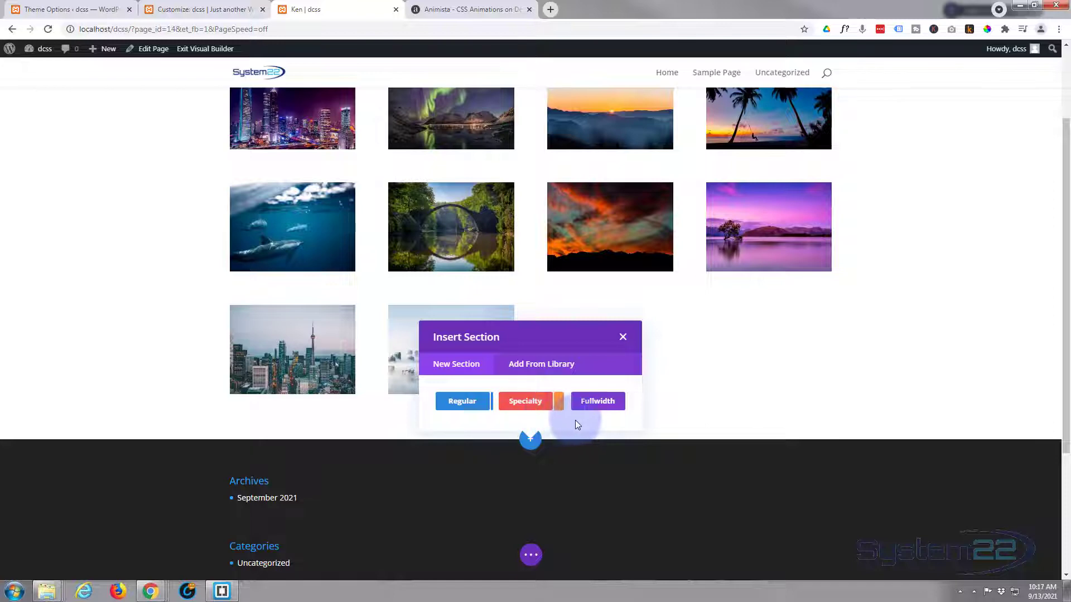
Insert a fullwidth section with a Fullwidth Image module showing the city-skyline reflection photo
click(596, 401)
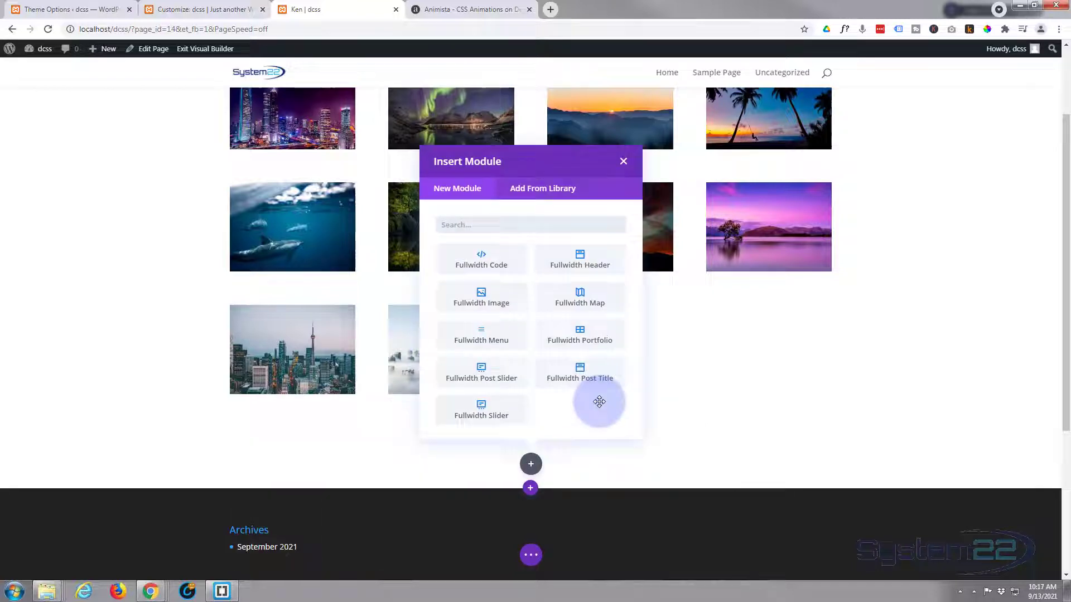
click(481, 298)
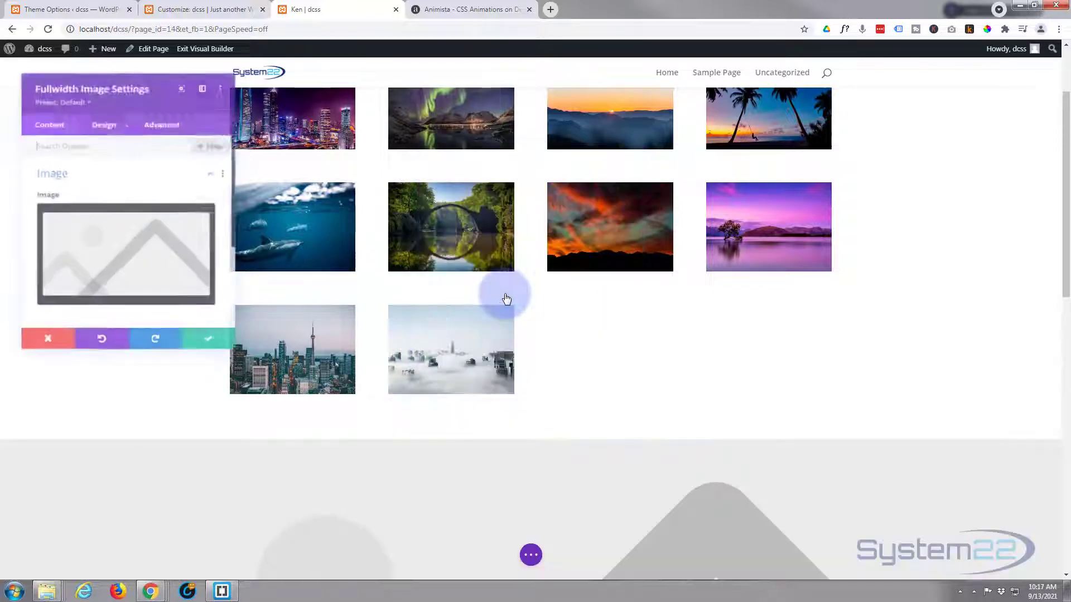
click(125, 255)
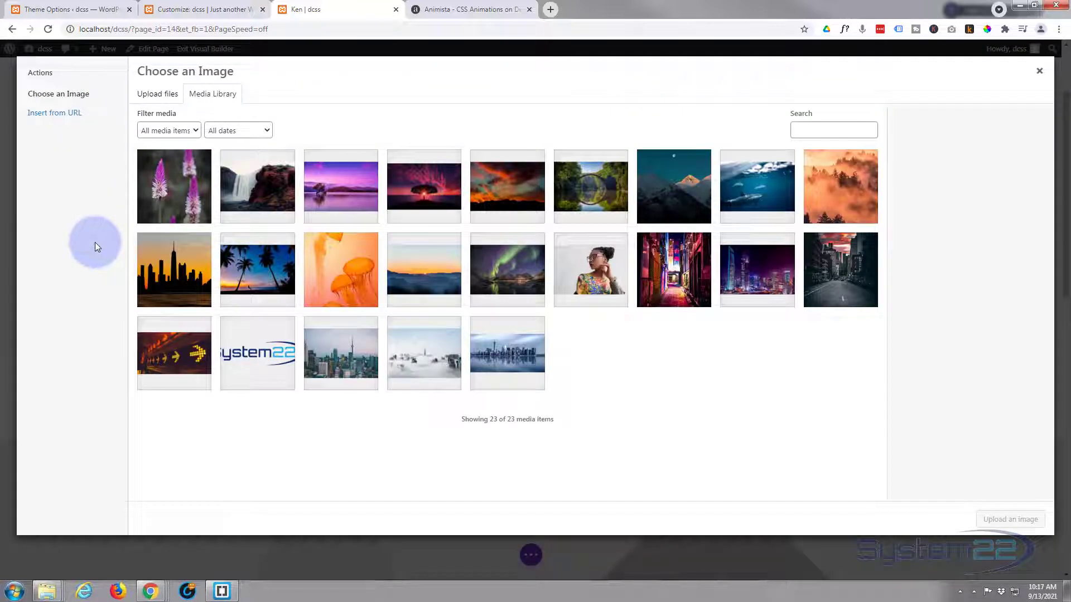
click(507, 352)
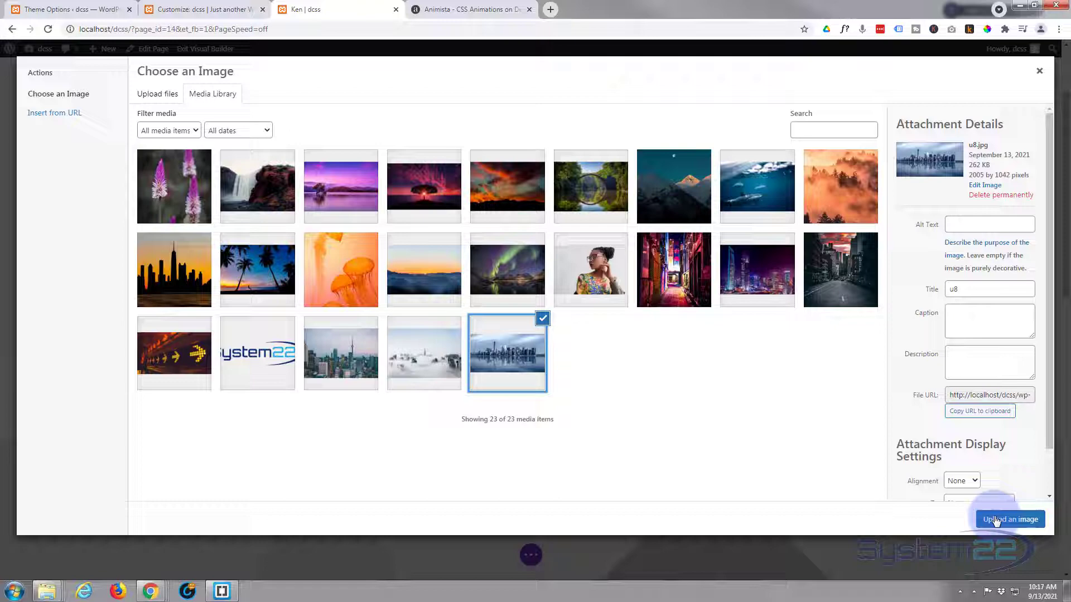
click(1010, 519)
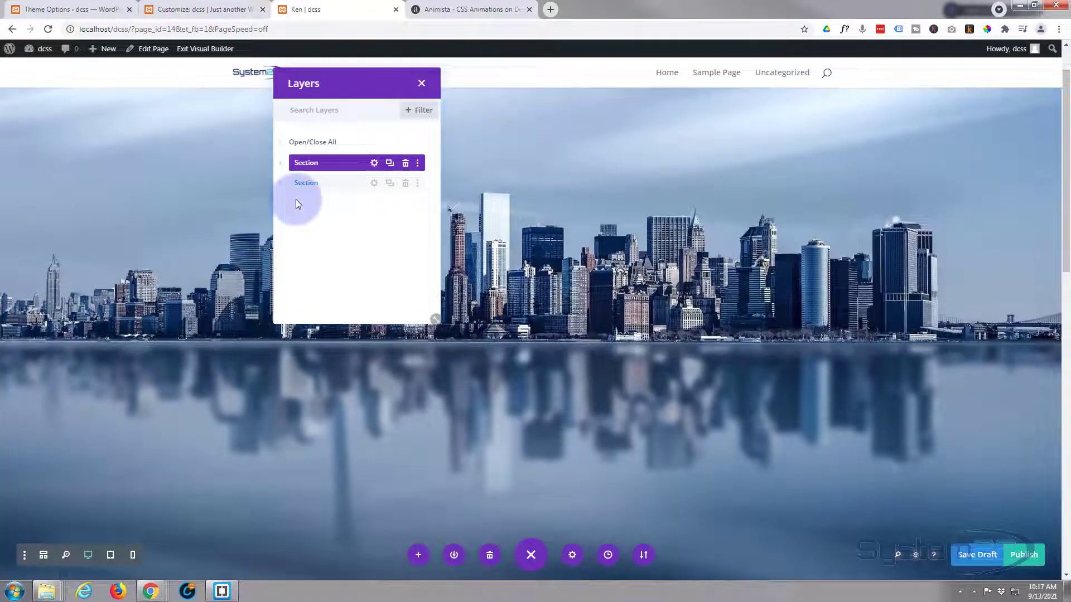
click(422, 83)
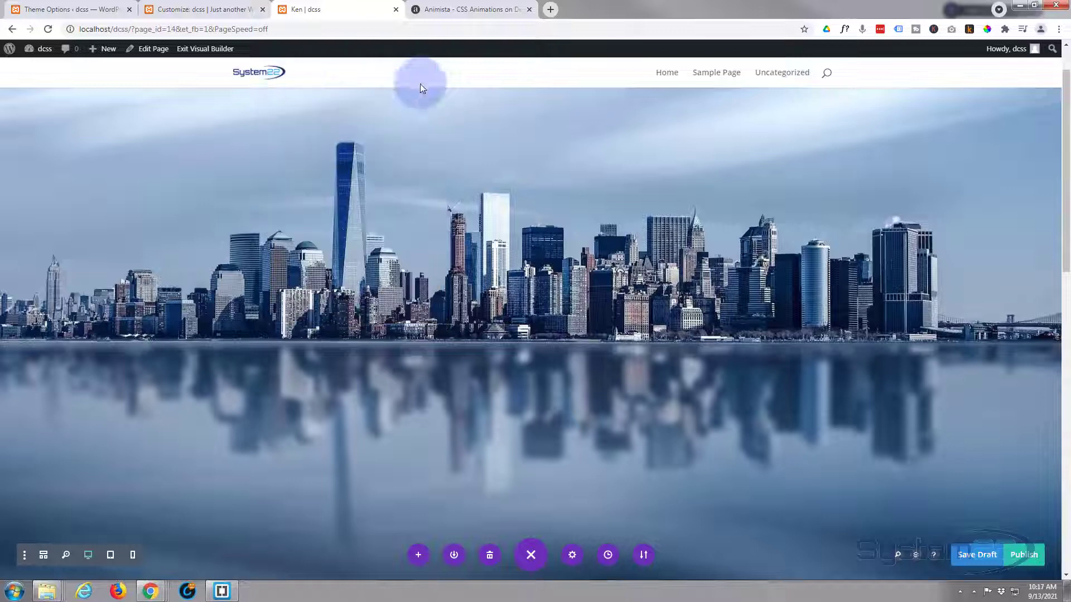
mouse_move(580, 317)
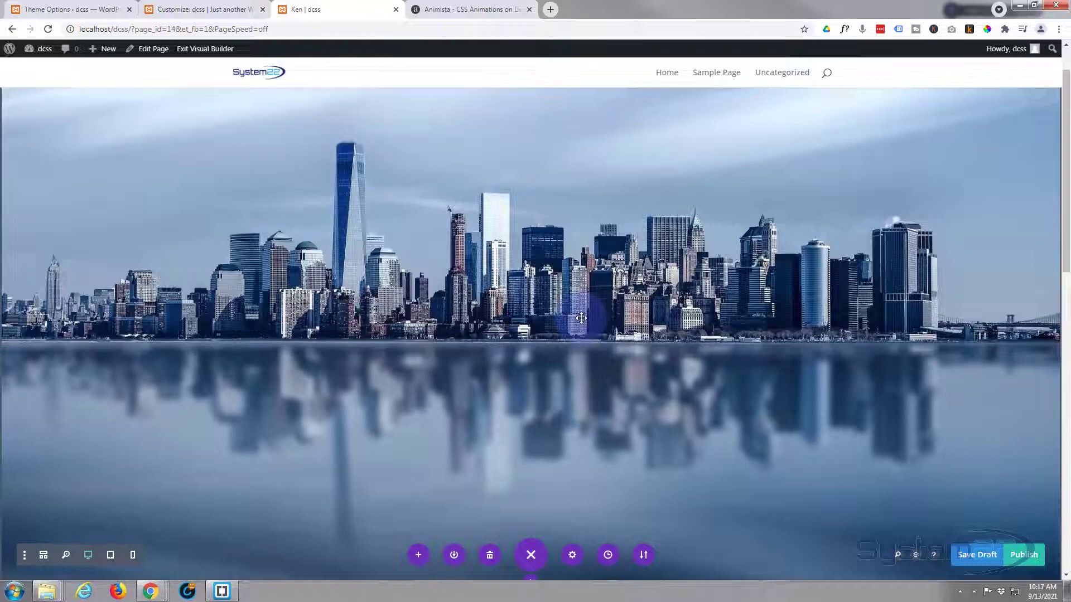
mouse_move(575, 327)
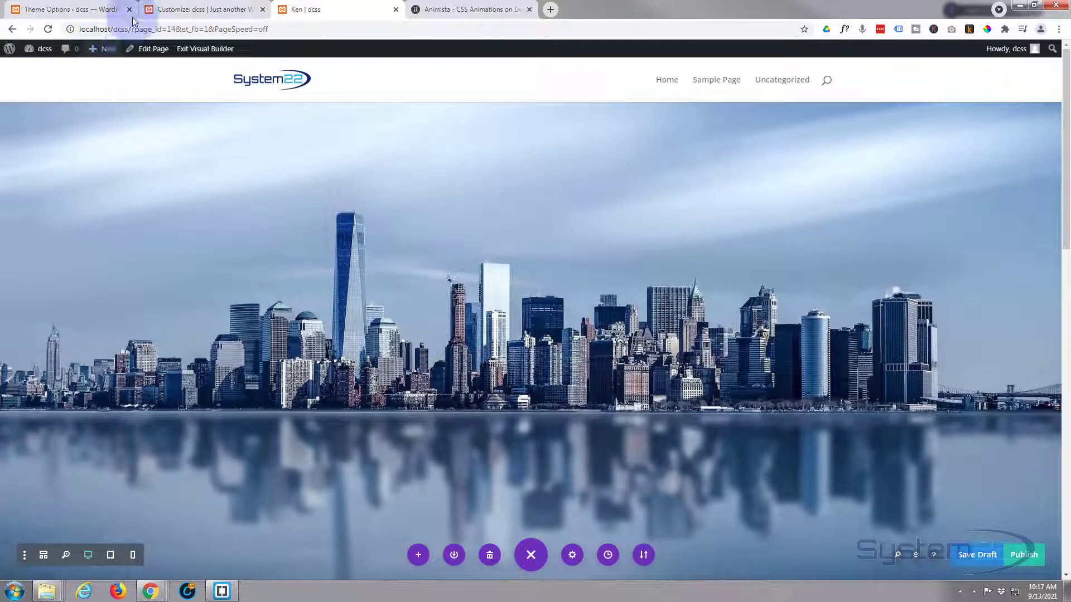
Check that Divi Theme Options Custom CSS is empty, then return to Customizer Additional CSS
click(205, 9)
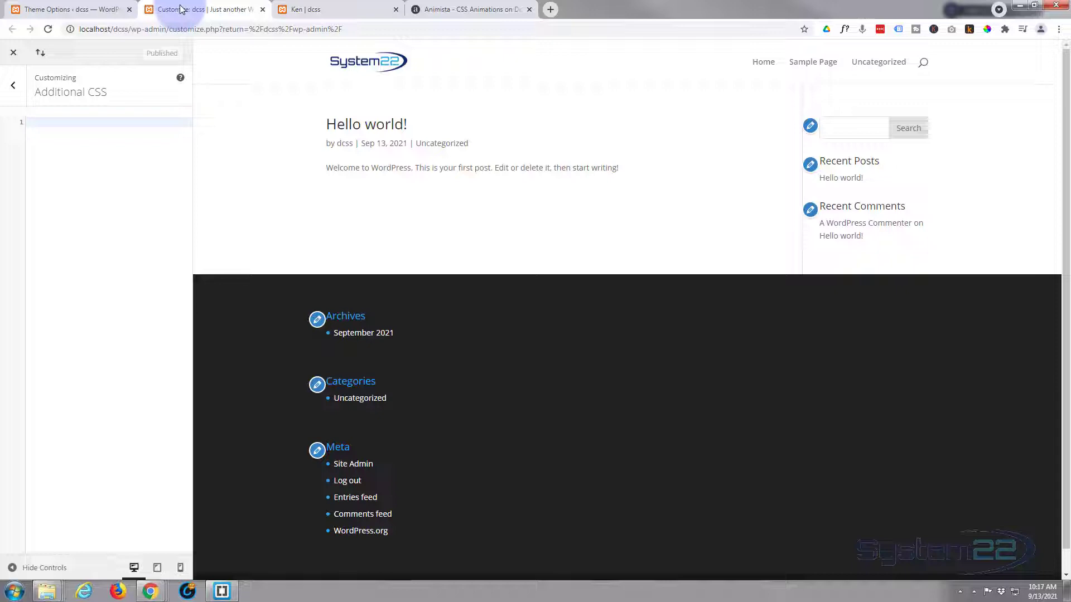
click(68, 9)
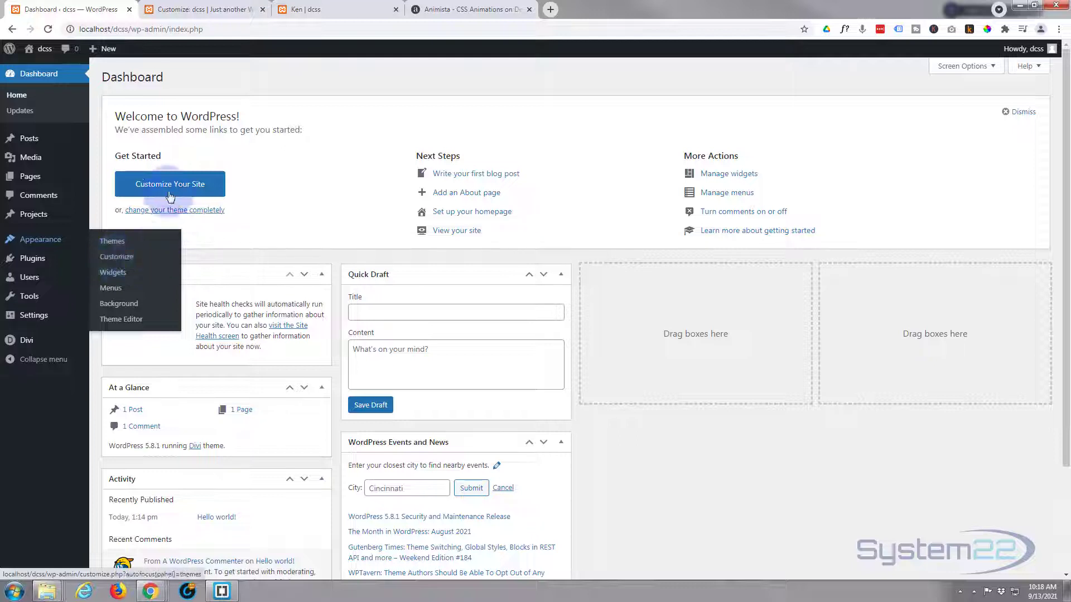
click(26, 341)
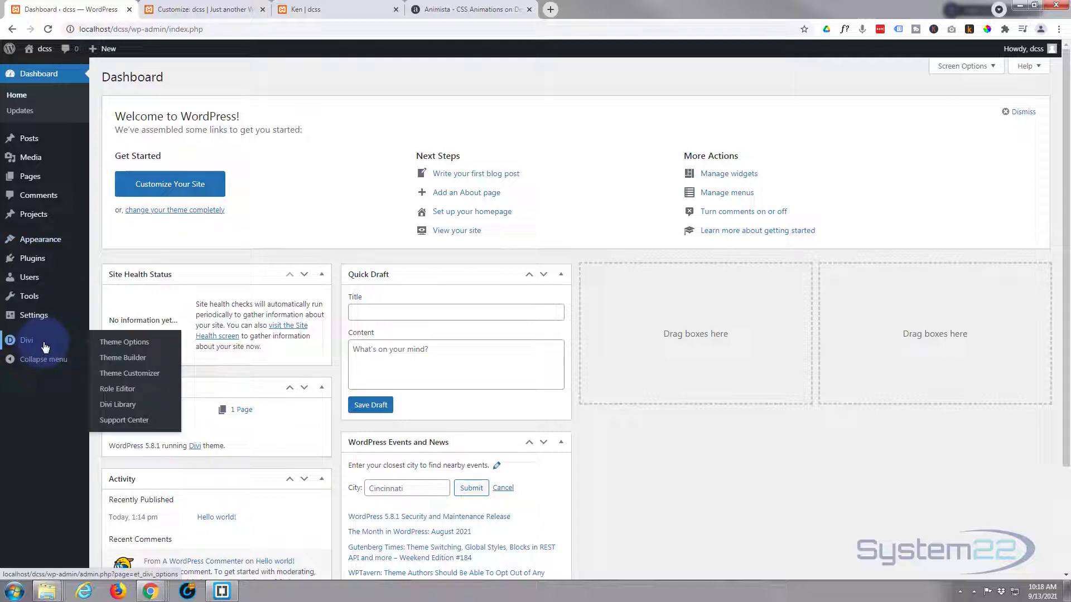
click(124, 342)
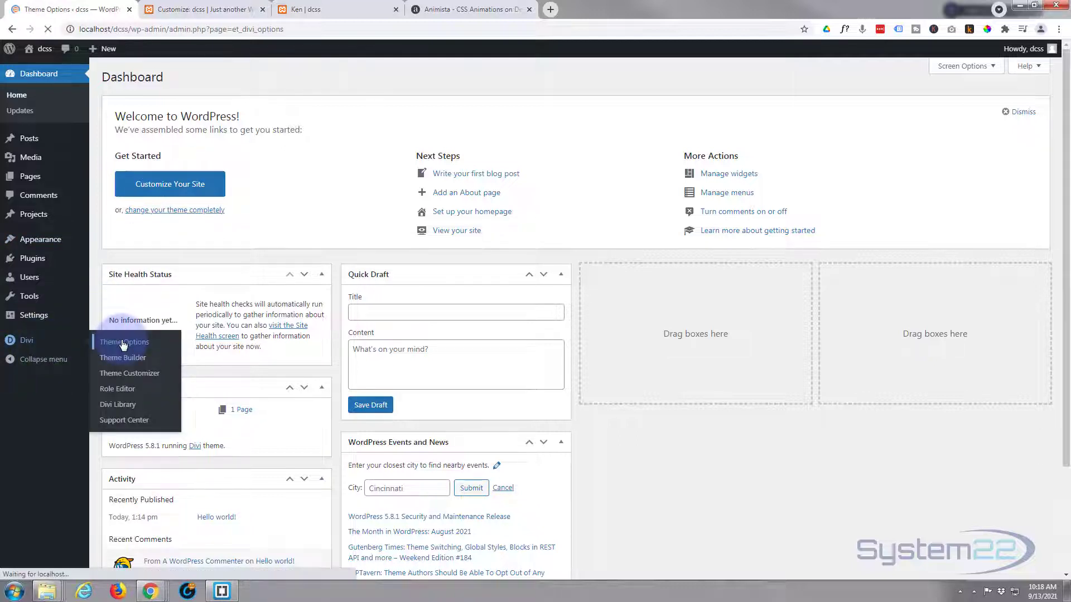
click(124, 342)
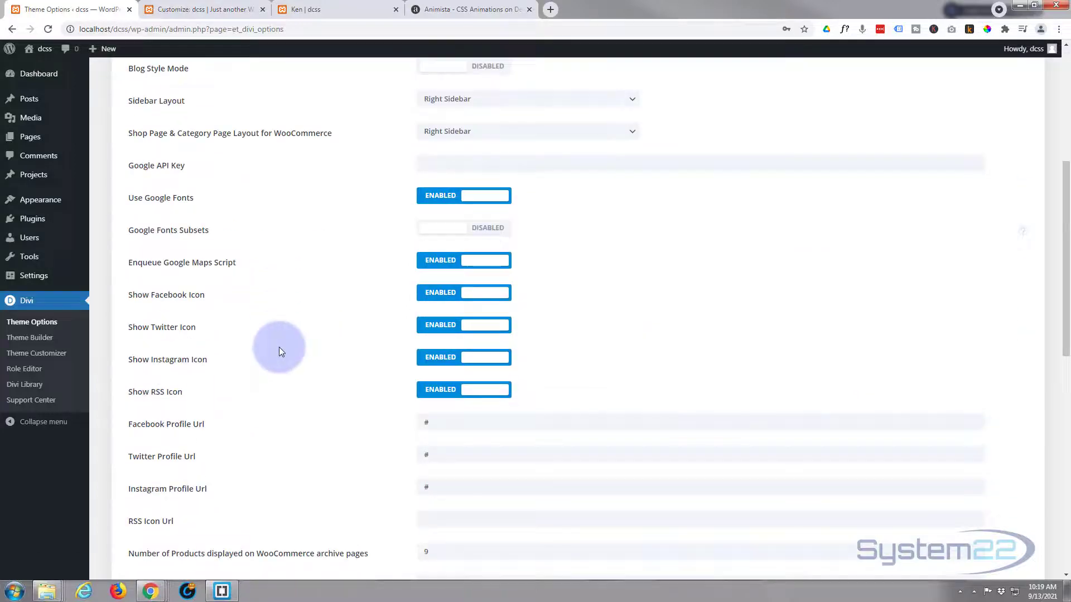
scroll(down, 3)
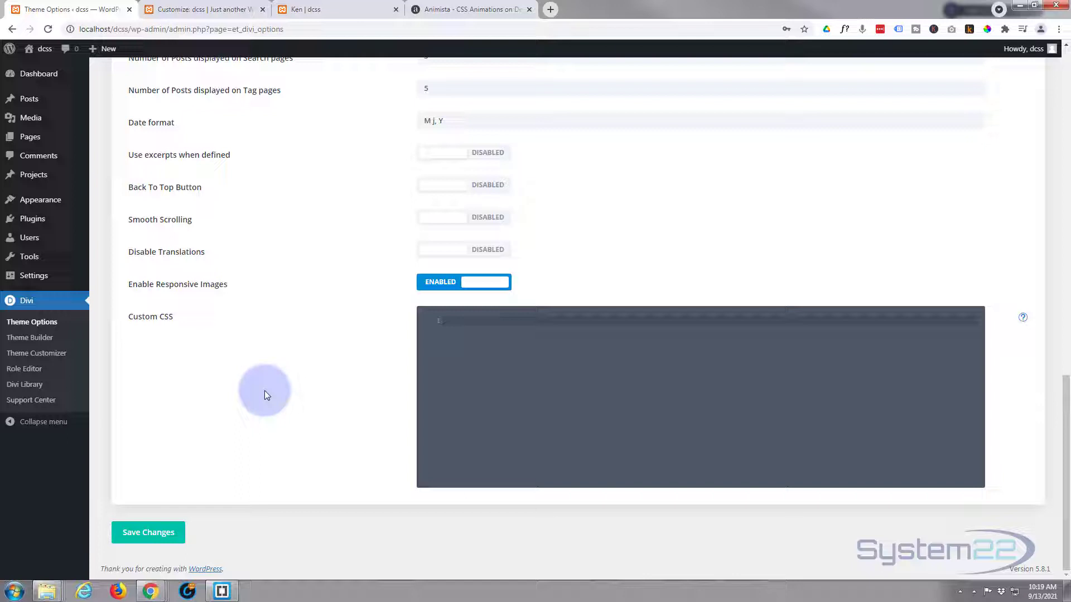
click(205, 9)
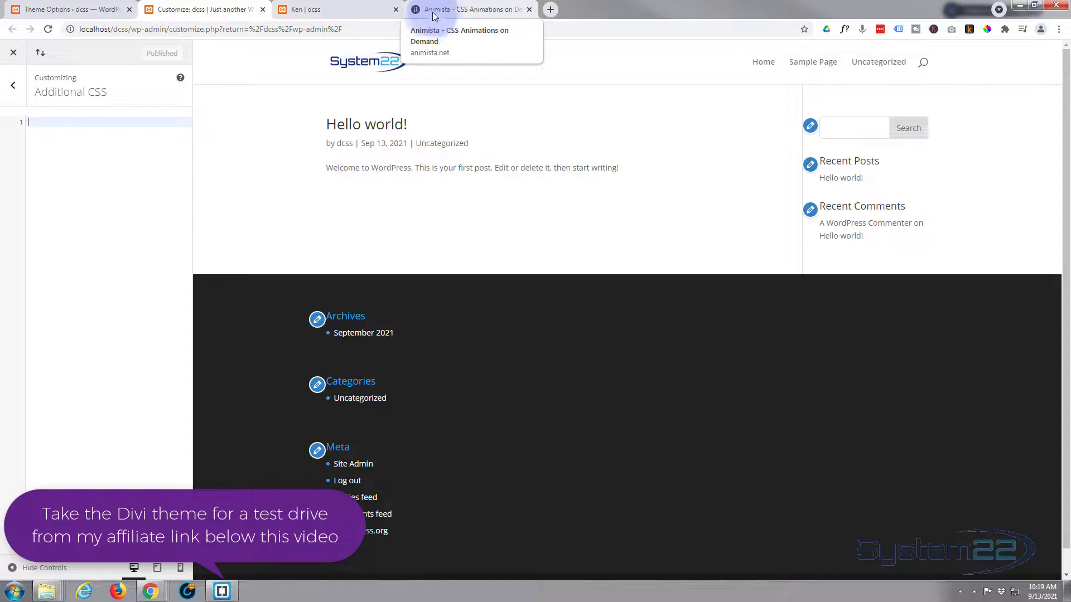
Copy Animista's kenburns-top class CSS and return to the Customizer tab
click(471, 9)
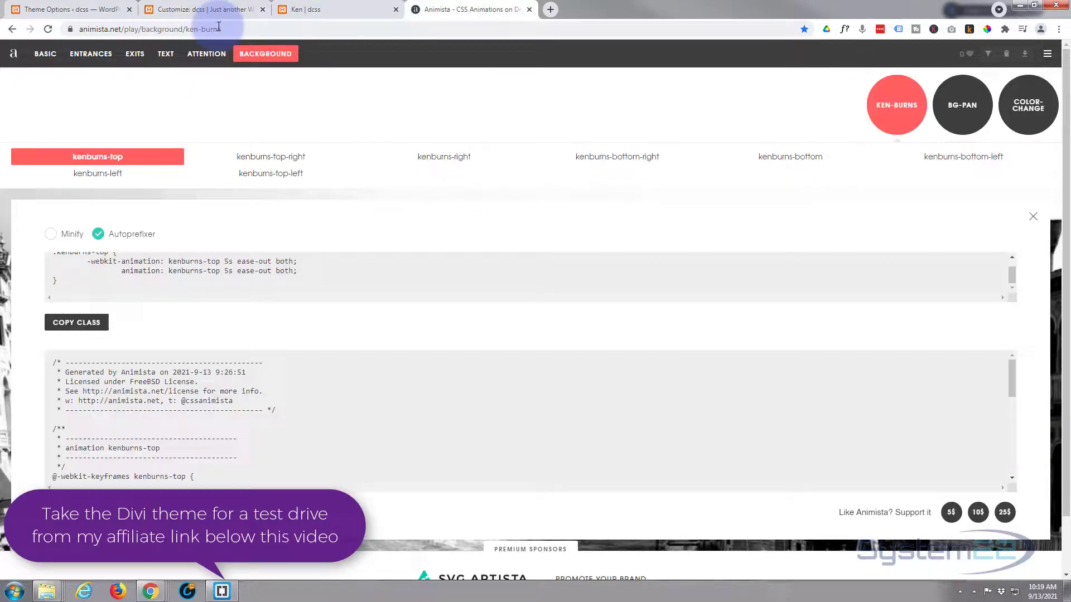
click(150, 29)
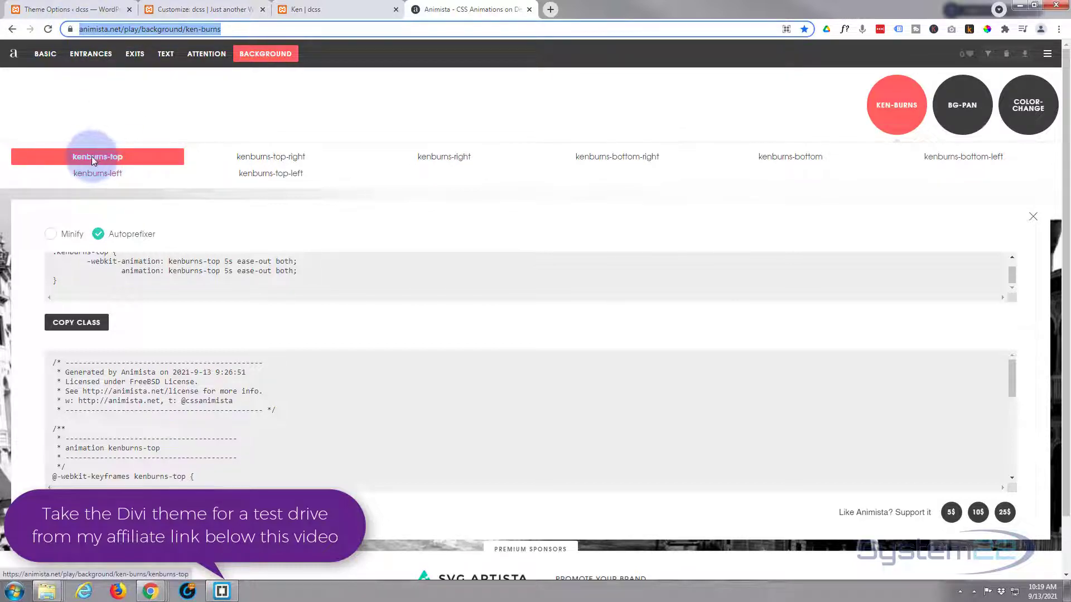
mouse_move(616, 156)
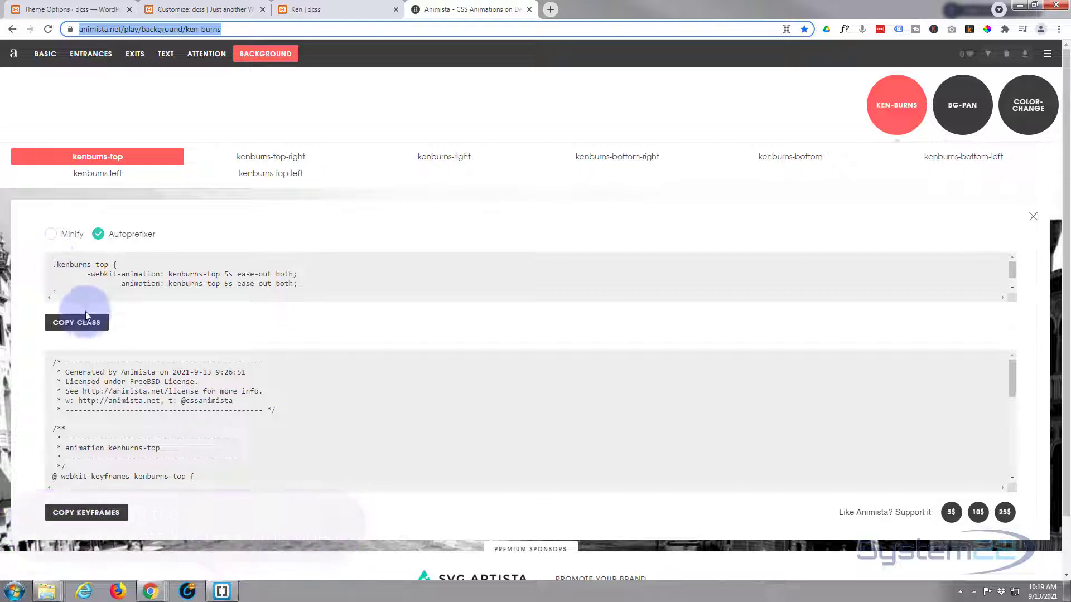
click(76, 321)
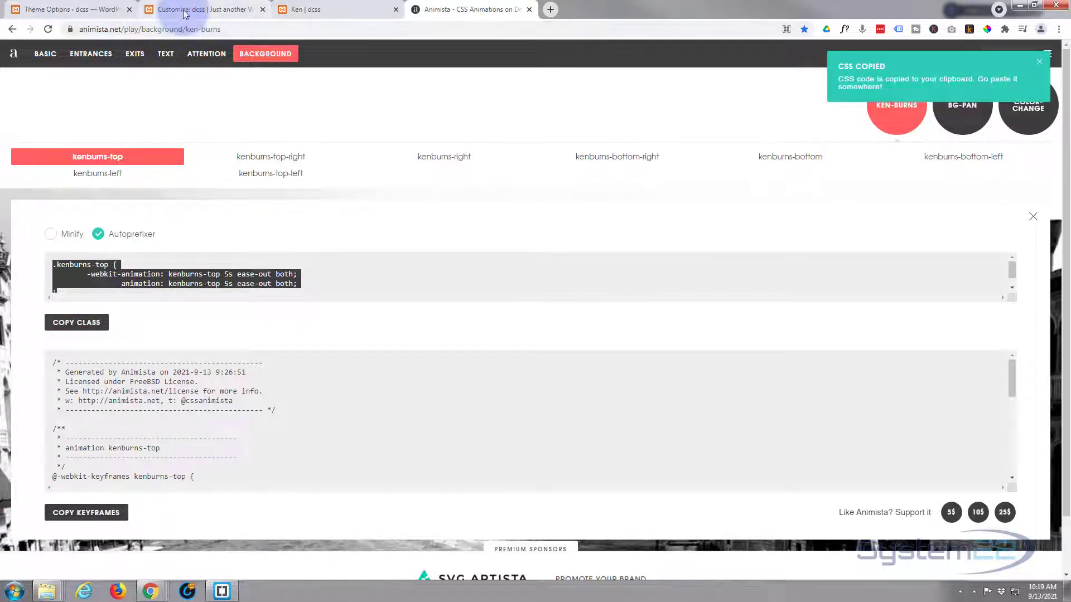
click(205, 9)
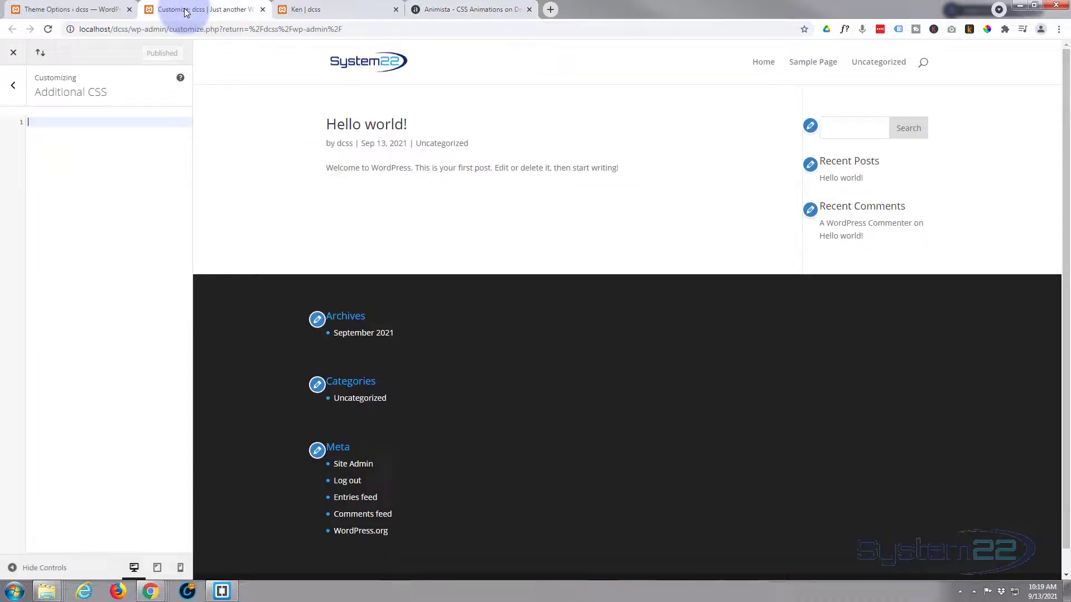
Type a /* Ken Burns */ comment in Additional CSS and paste the kenburns-top class rule
click(39, 122)
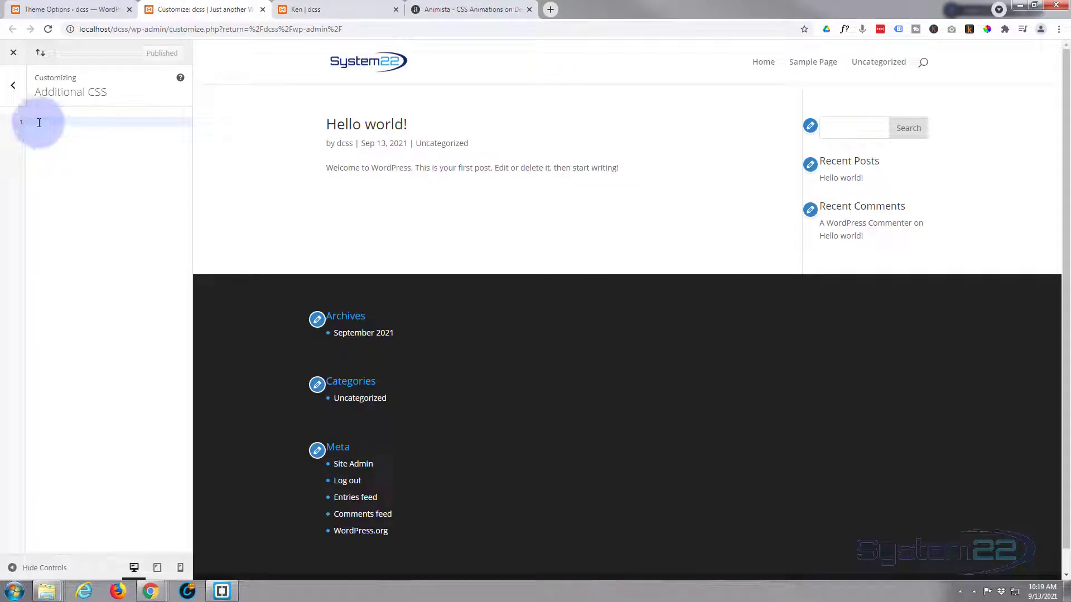
mouse_move(62, 229)
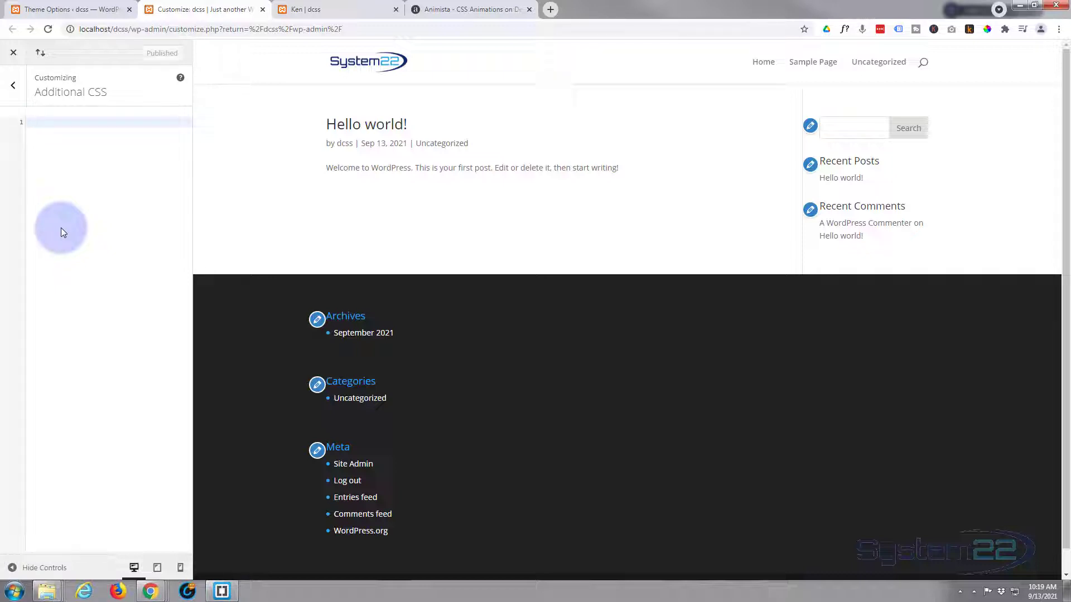
text(/)
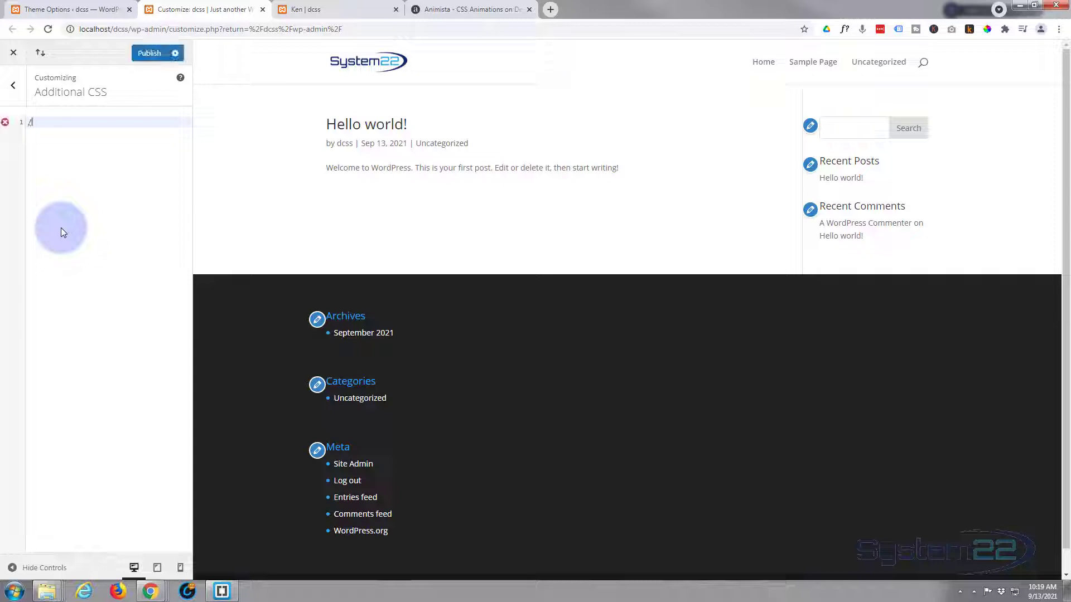
text(**/)
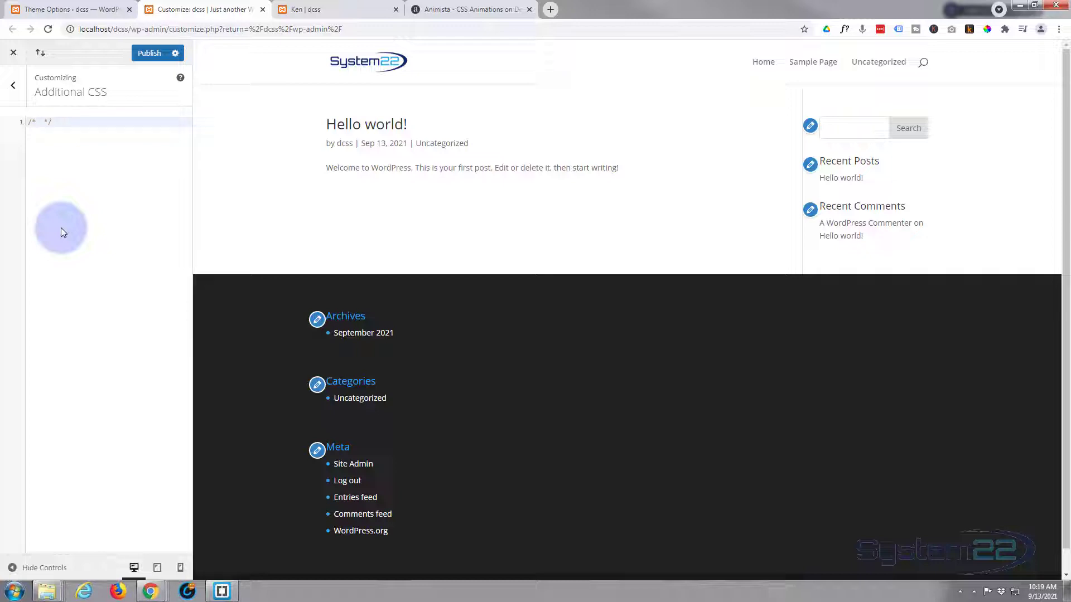
text(Ken Bur)
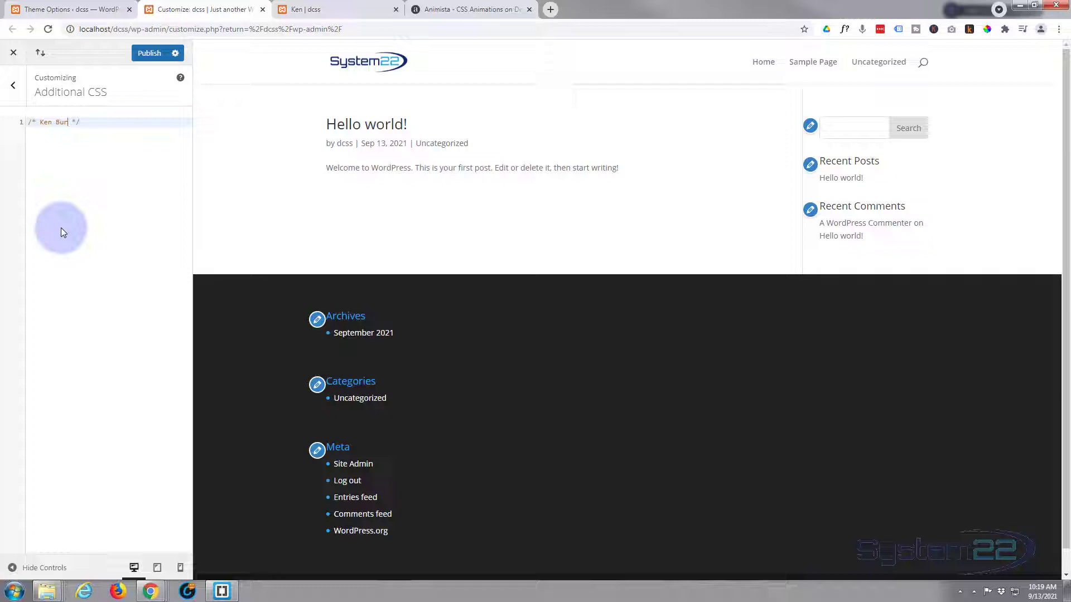
text(ns)
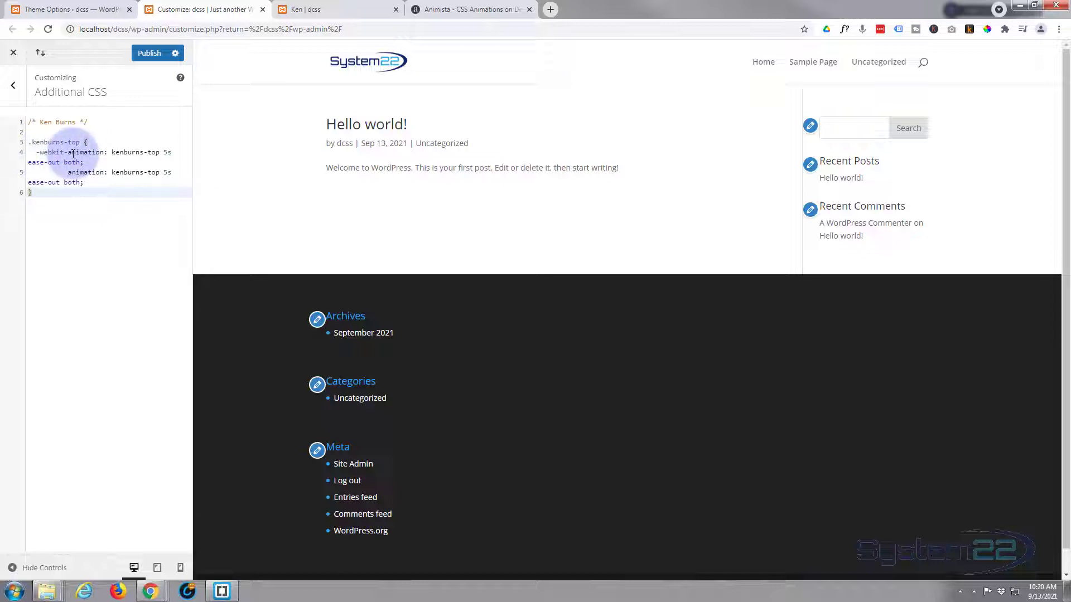
click(32, 192)
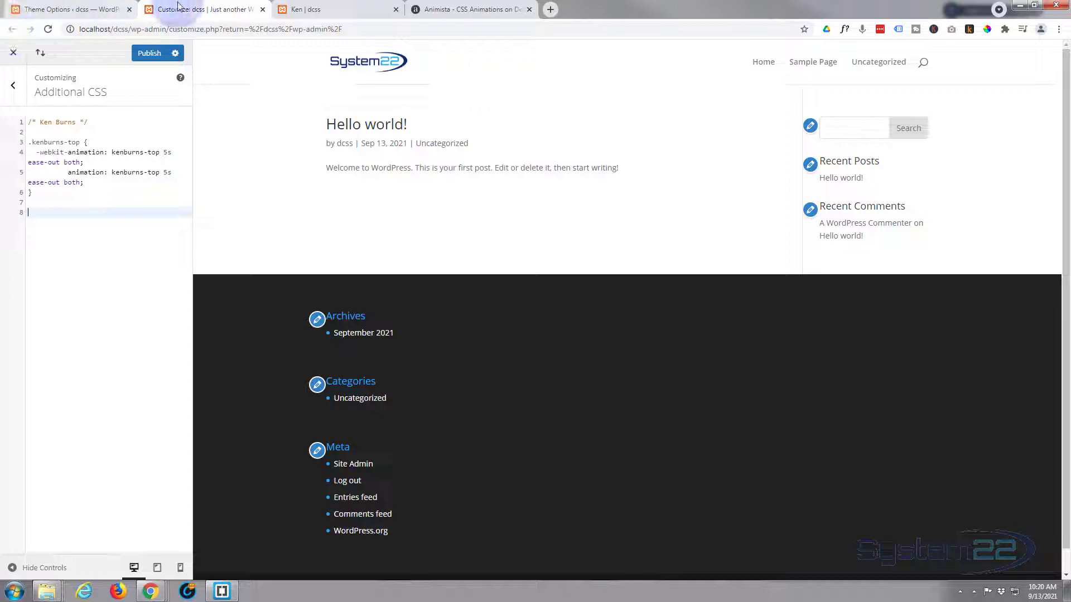
mouse_move(471, 9)
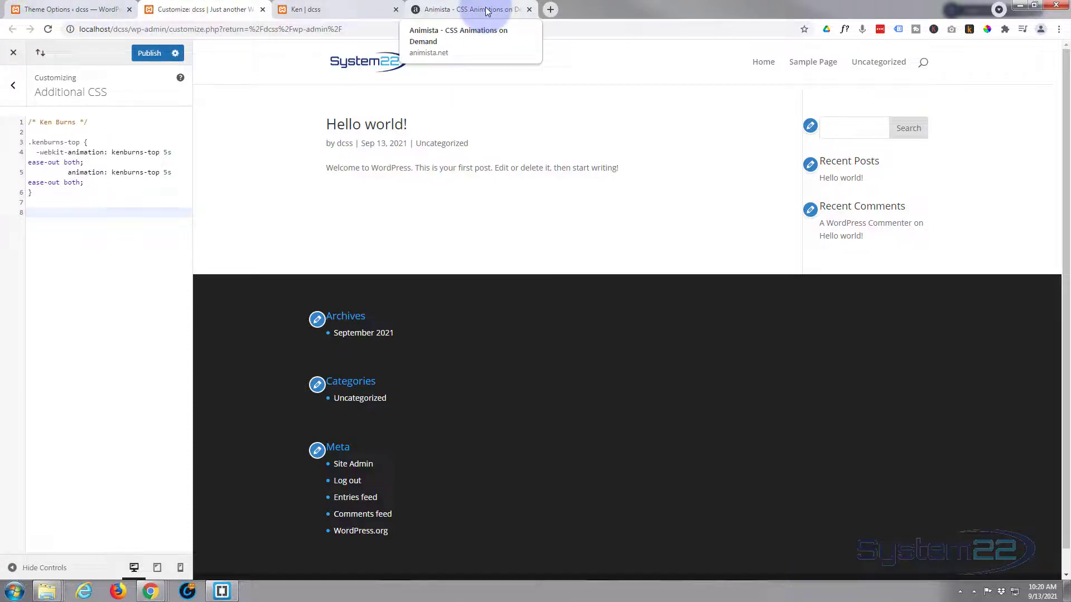
Copy the kenburns-top keyframes from Animista and return to the CSS editor
click(467, 9)
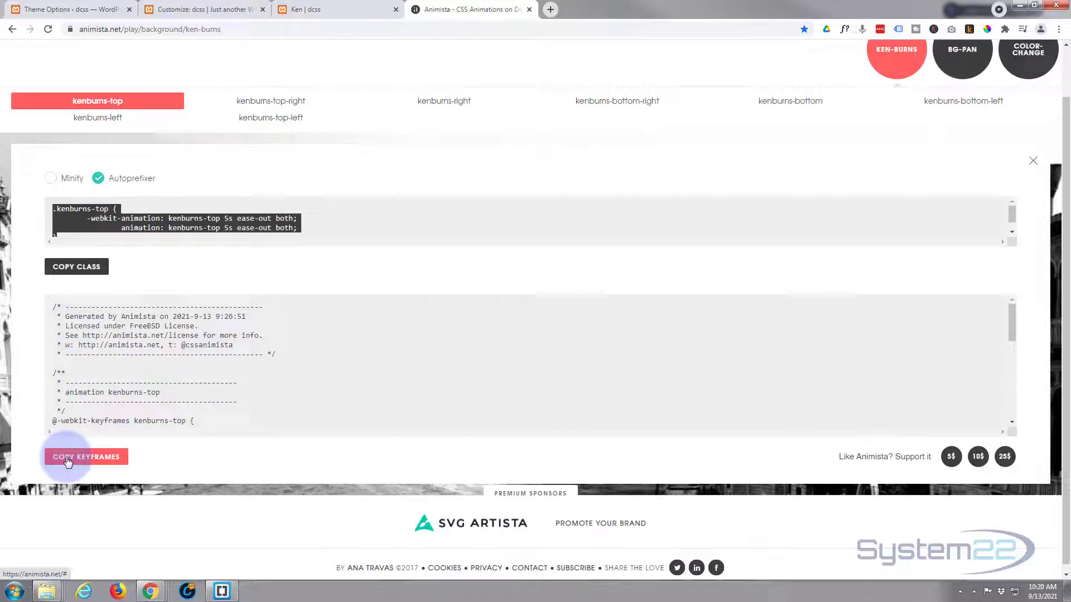
click(85, 456)
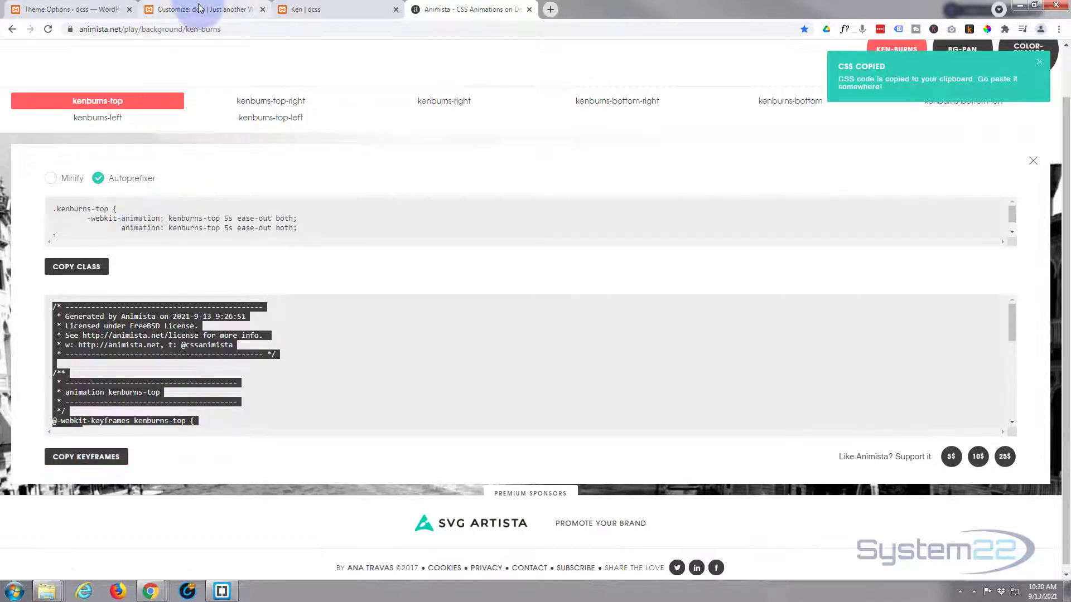
click(202, 9)
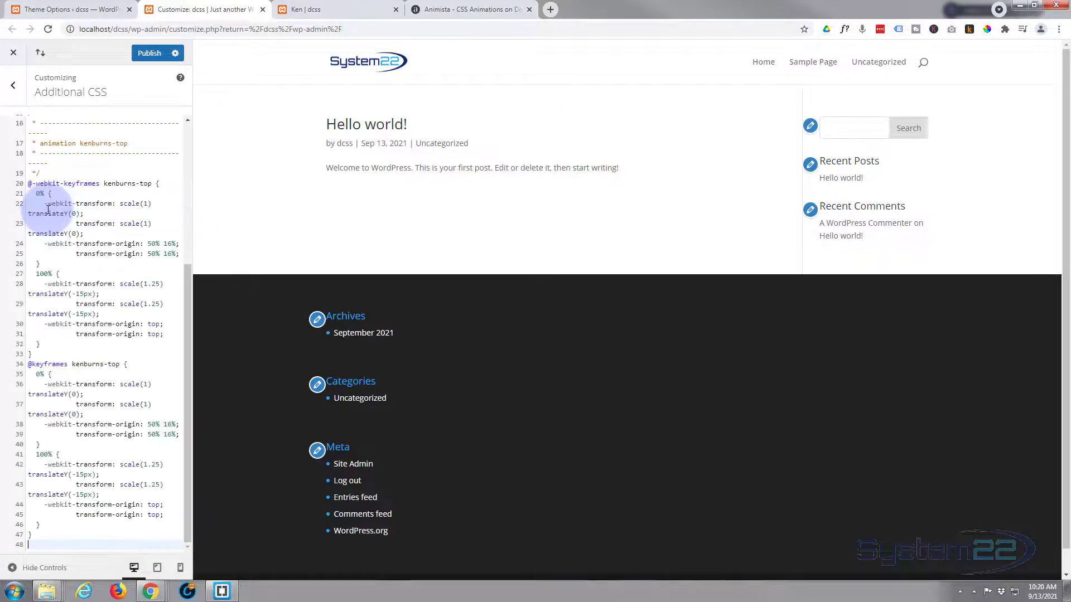
Publish the Additional CSS with keyframes, copy the kenburns-top class name, and open the Ken page
scroll(up, 3)
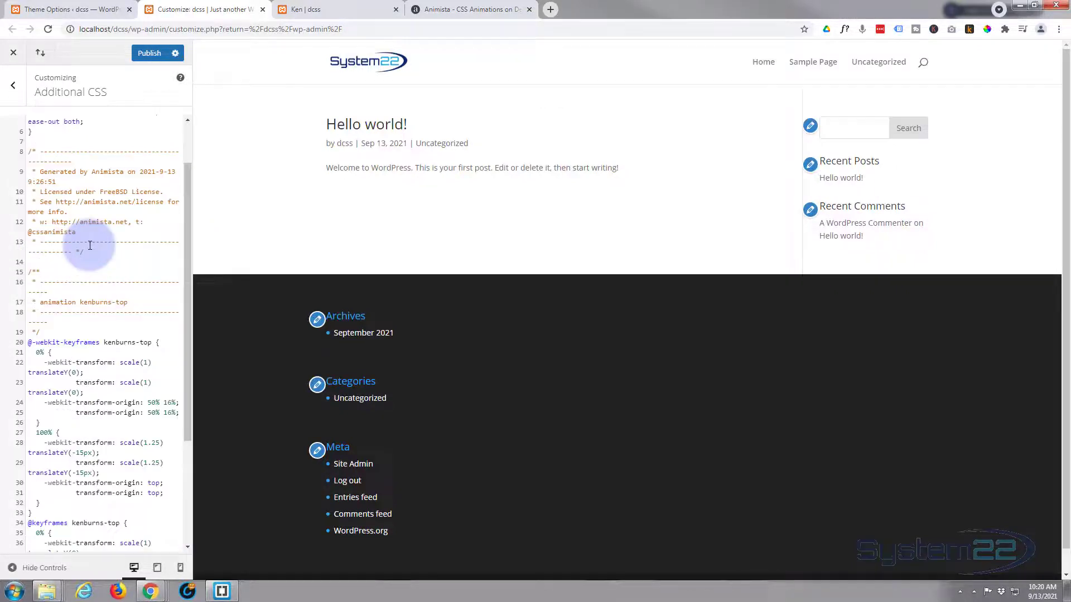
scroll(up, 3)
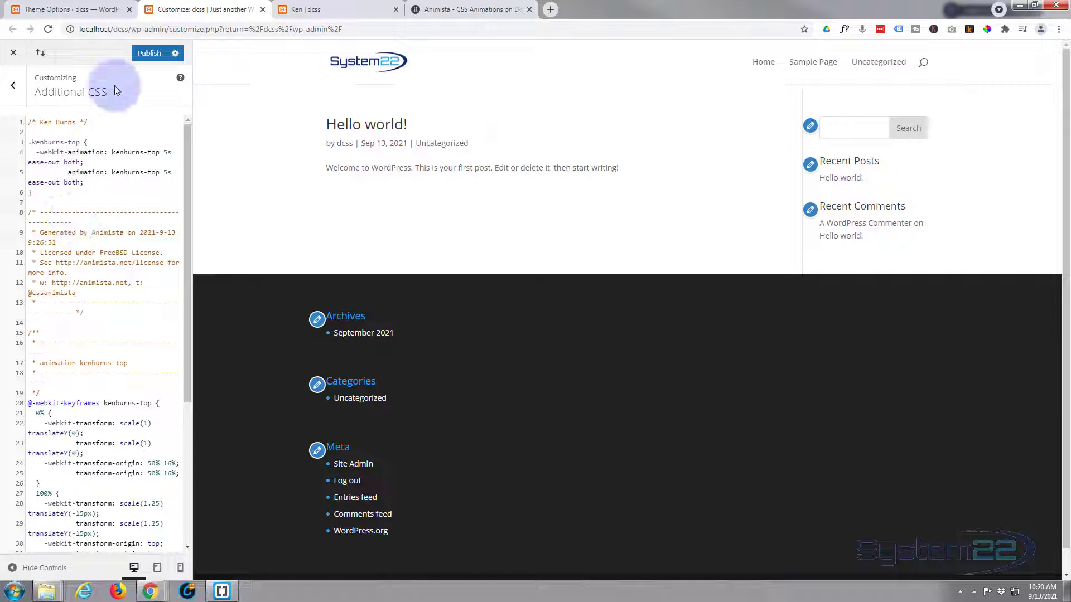
click(149, 53)
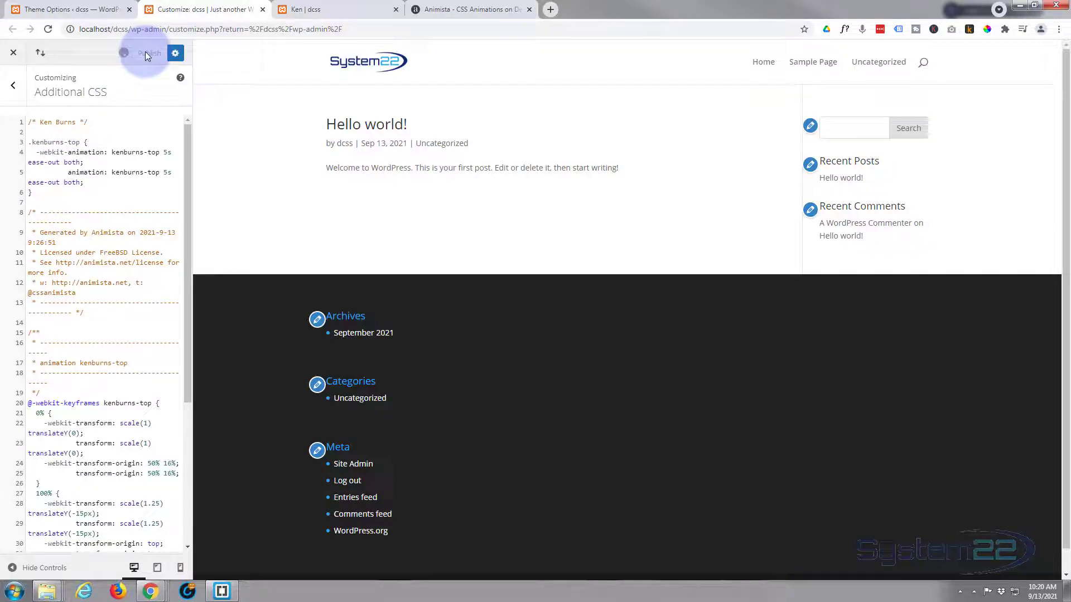
click(149, 52)
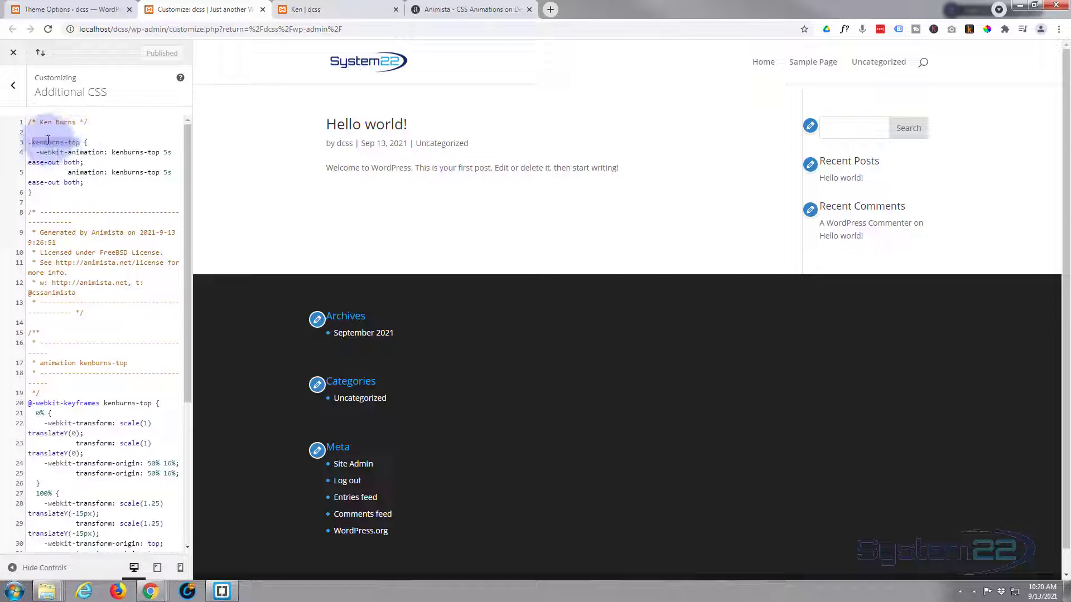
right_click(60, 152)
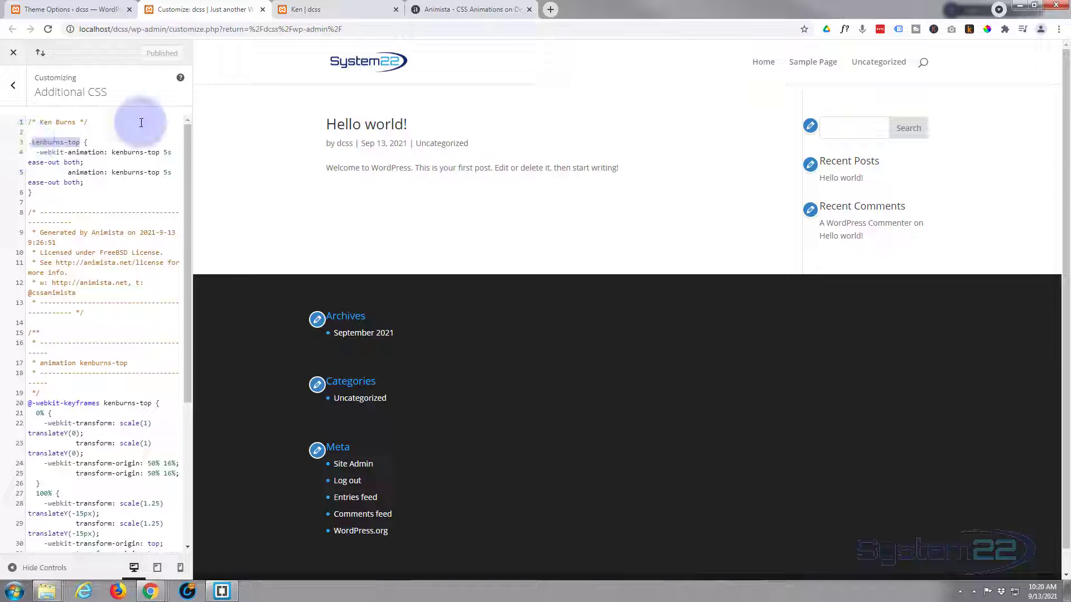
click(314, 9)
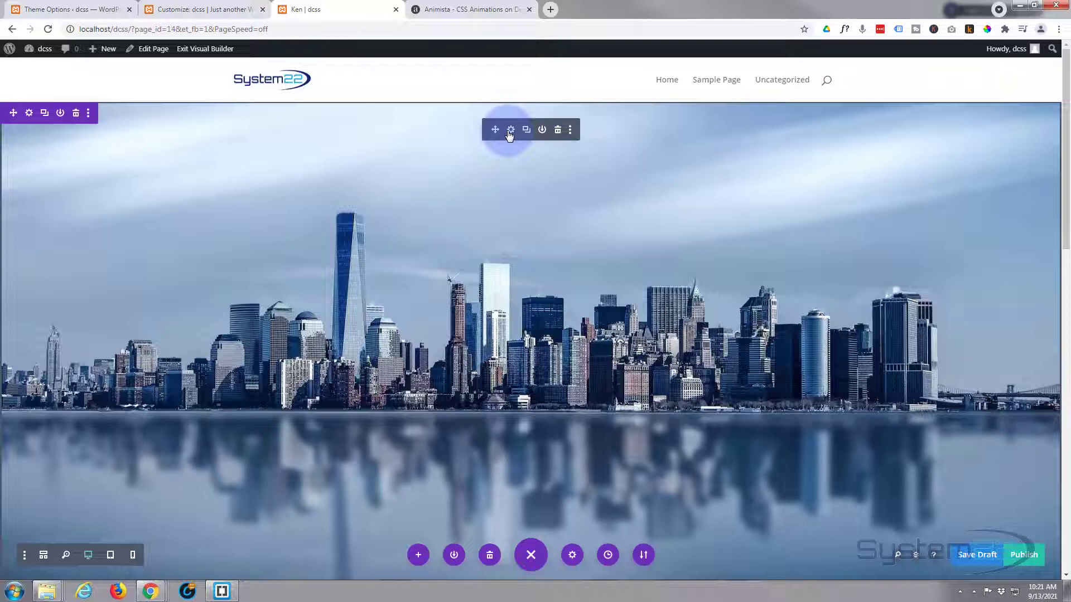
Enter kenburns-top as the skyline Fullwidth Image module's CSS Class and save the page
click(511, 130)
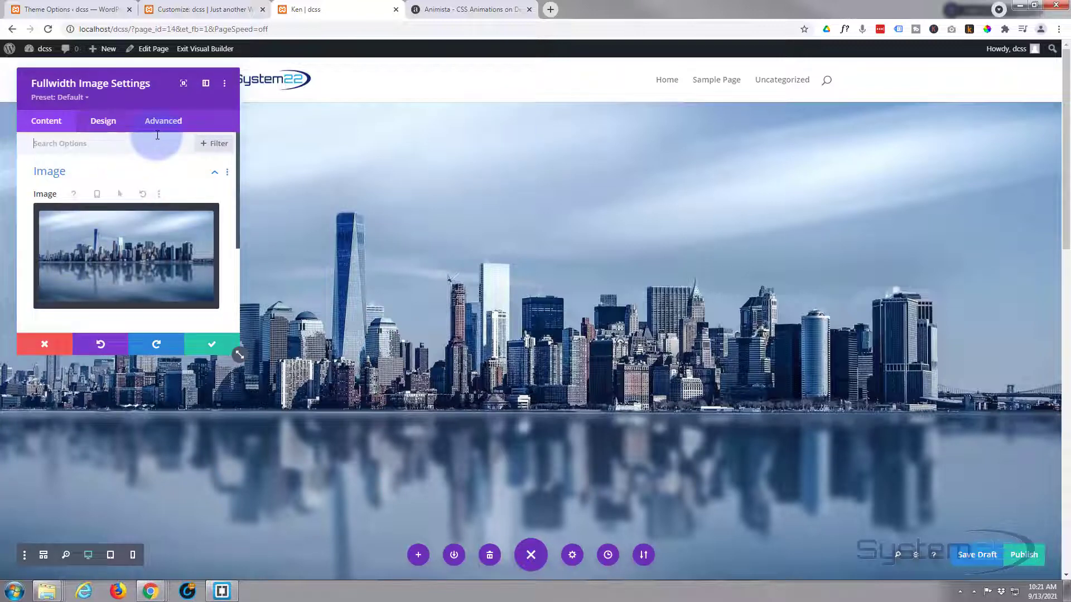
click(164, 121)
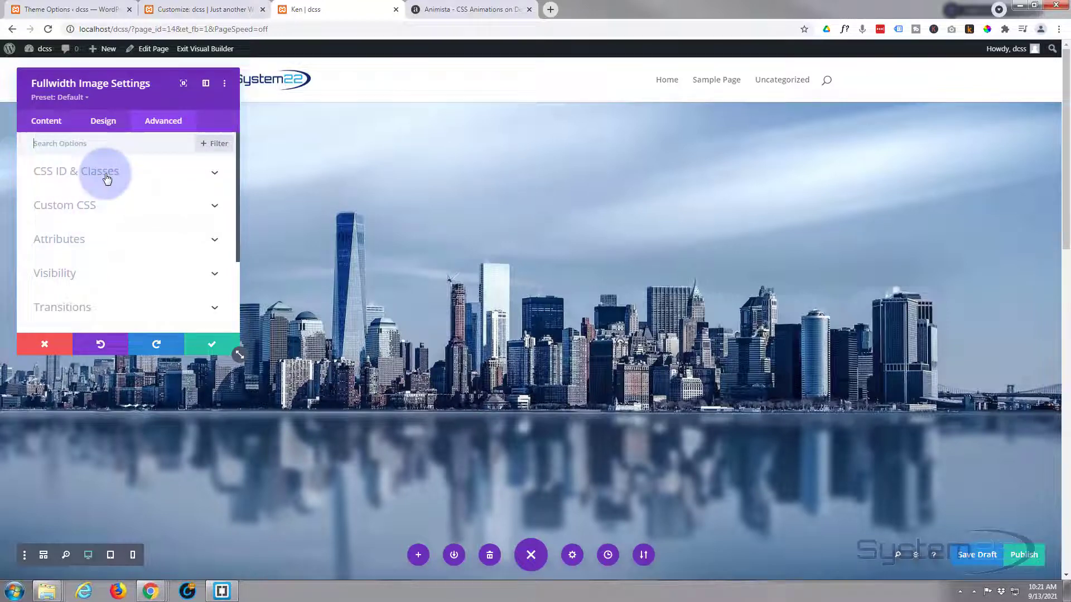
click(76, 171)
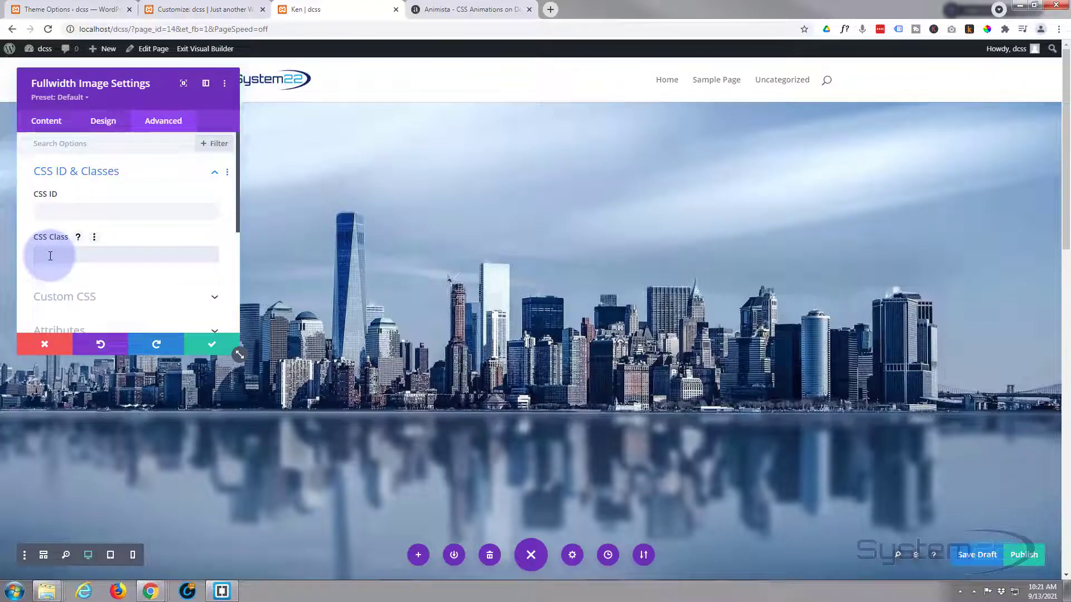
text(kenburns-top)
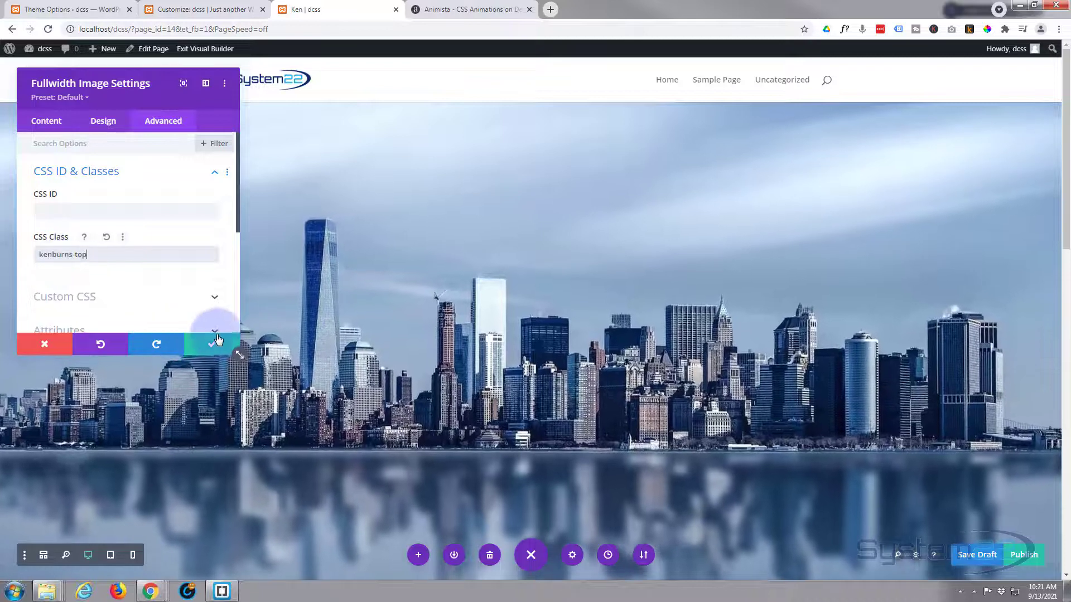
click(212, 343)
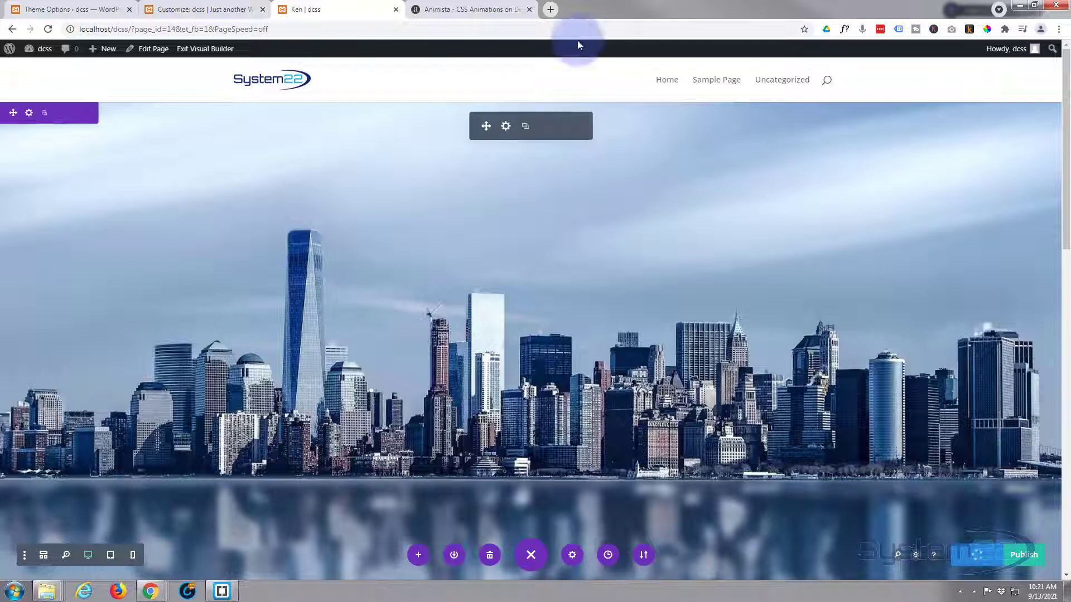
click(205, 48)
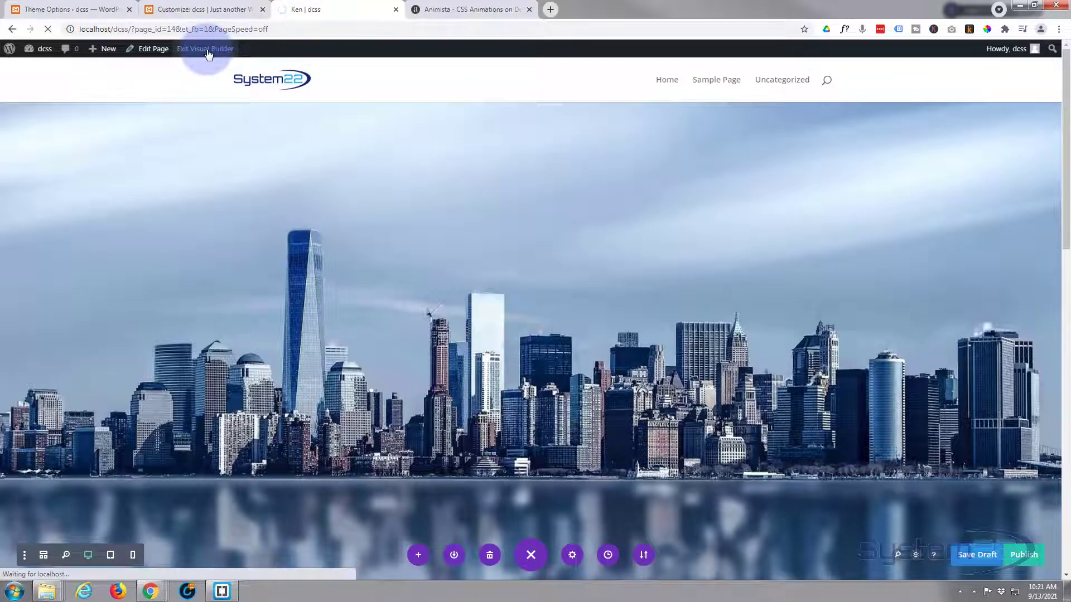
Exit the builder, watch the skyline zoom on the live Ken page, and re-enable the builder
click(205, 49)
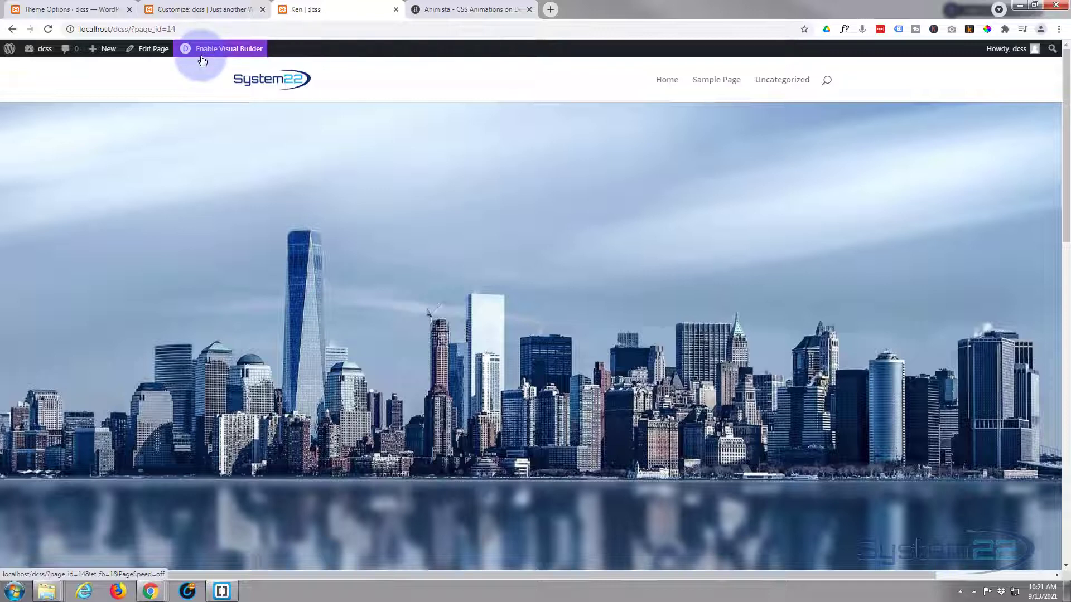
mouse_move(294, 577)
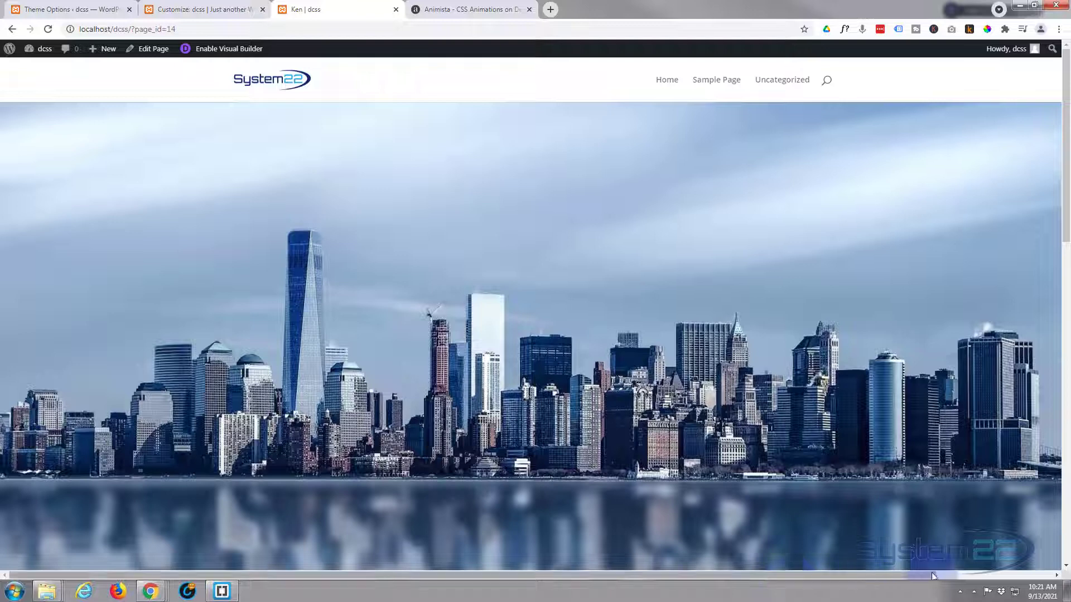
mouse_move(12, 281)
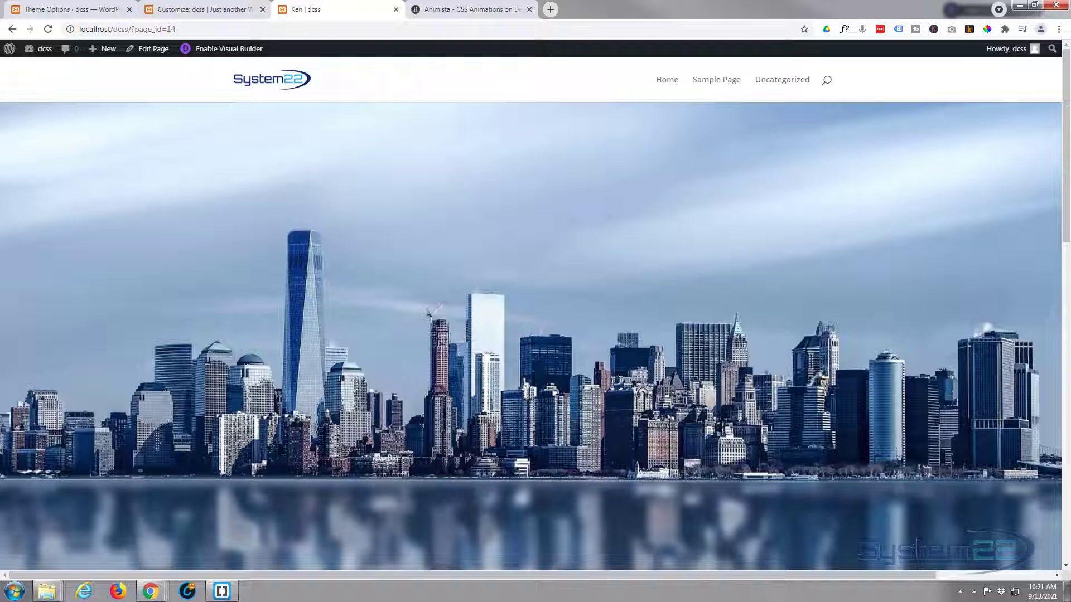
click(580, 182)
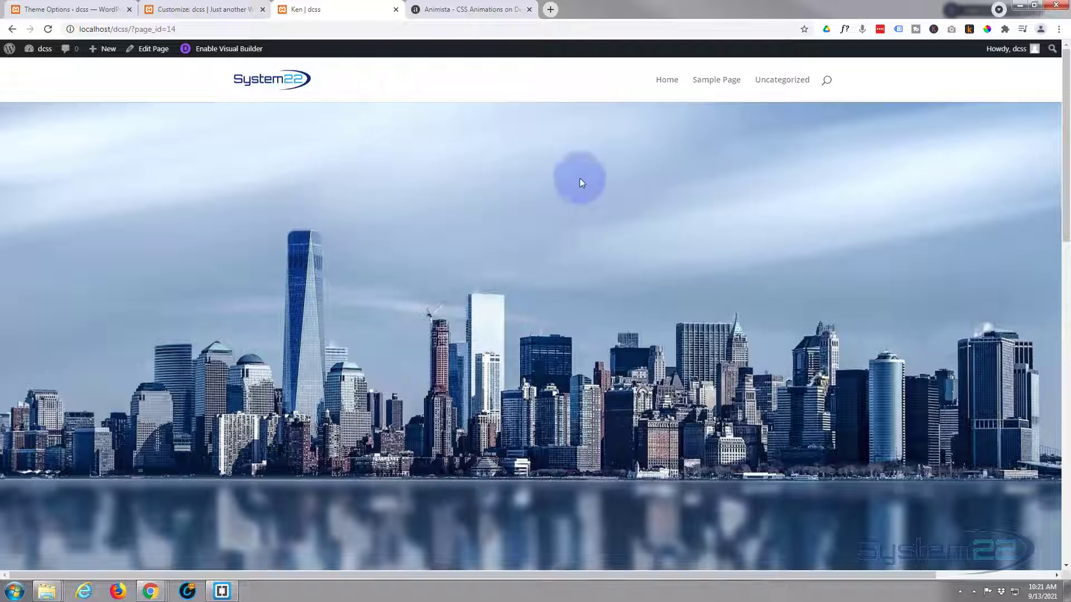
mouse_move(838, 552)
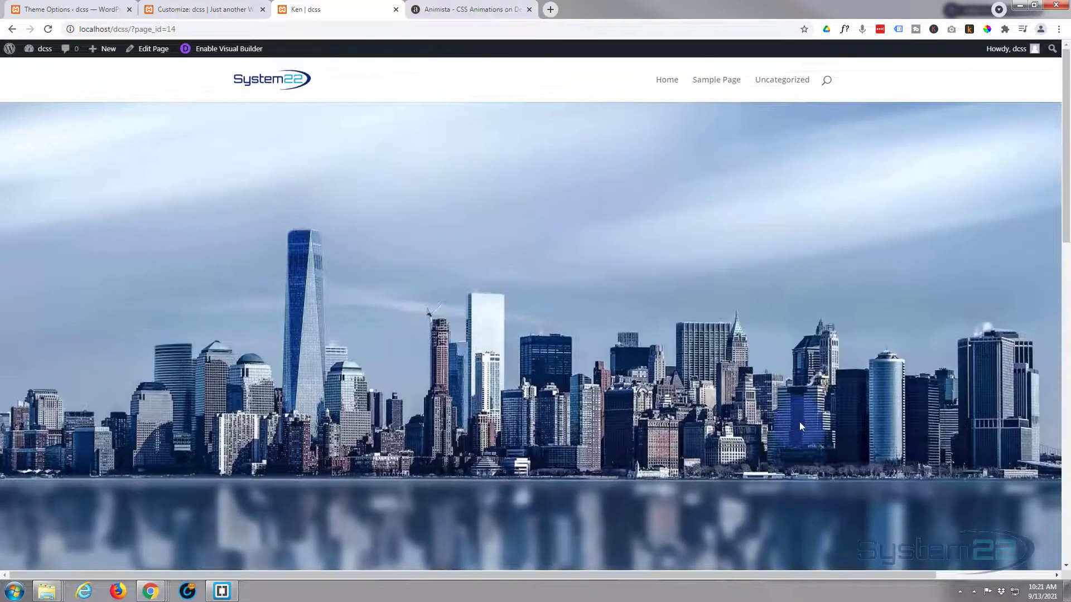
click(227, 48)
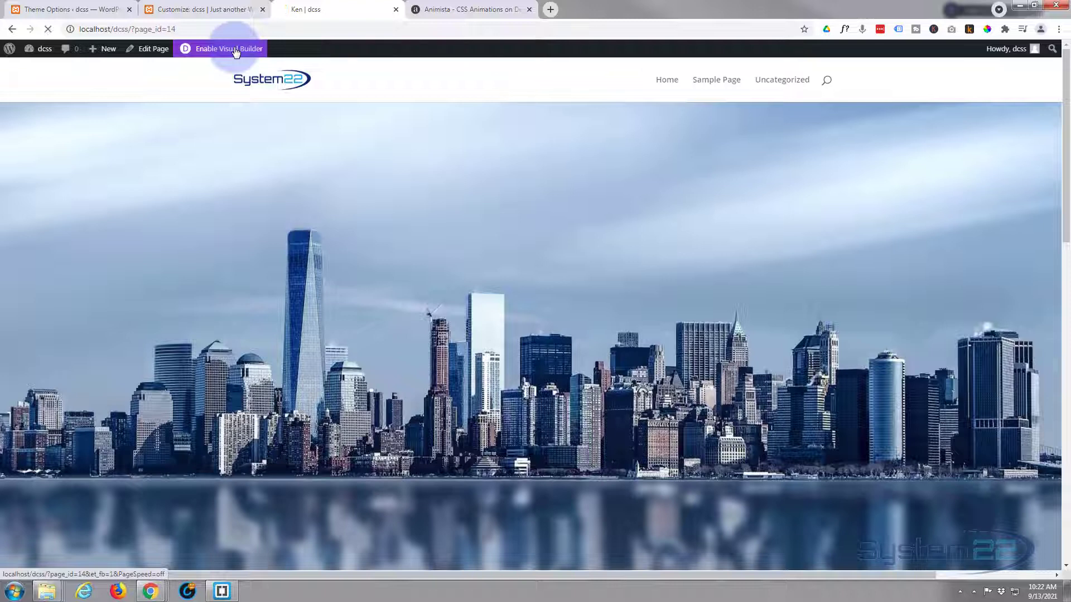
Set the skyline section's horizontal and vertical overflow to Hidden under Advanced > Visibility
click(229, 48)
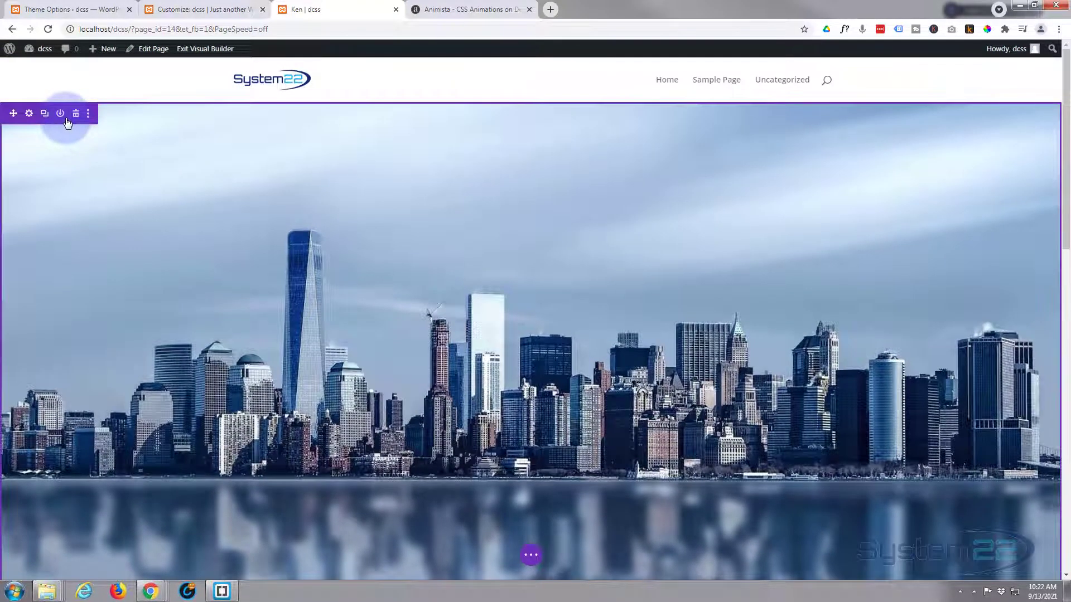
mouse_move(60, 113)
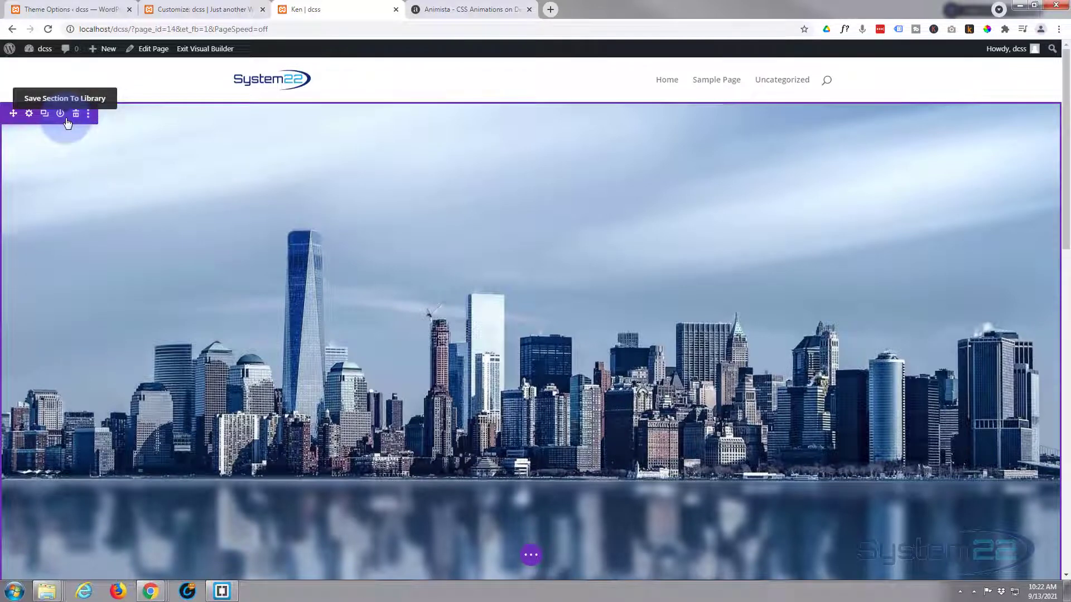
click(29, 113)
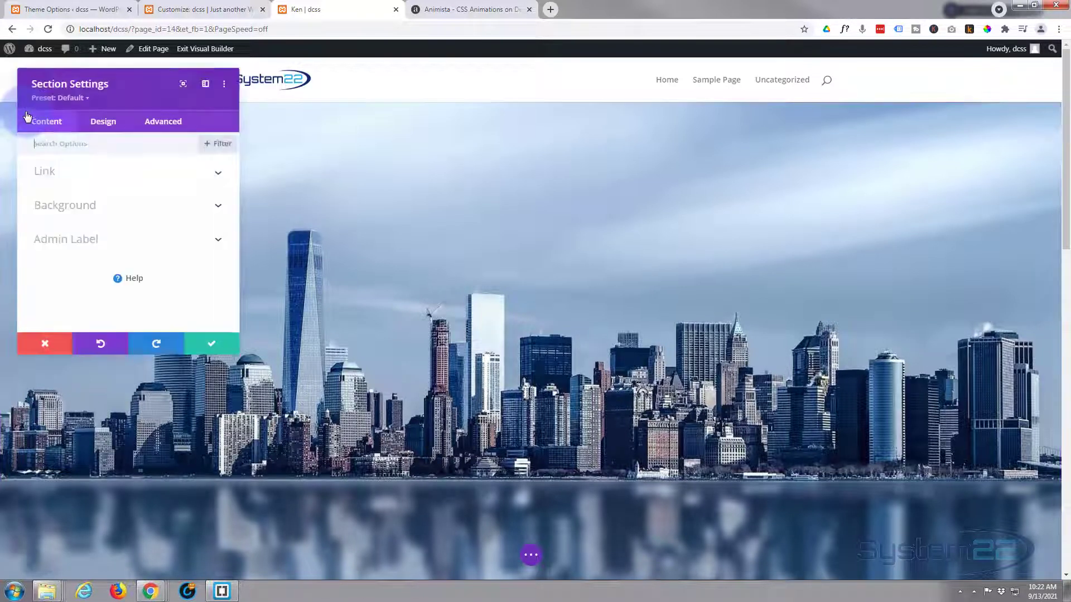
click(163, 121)
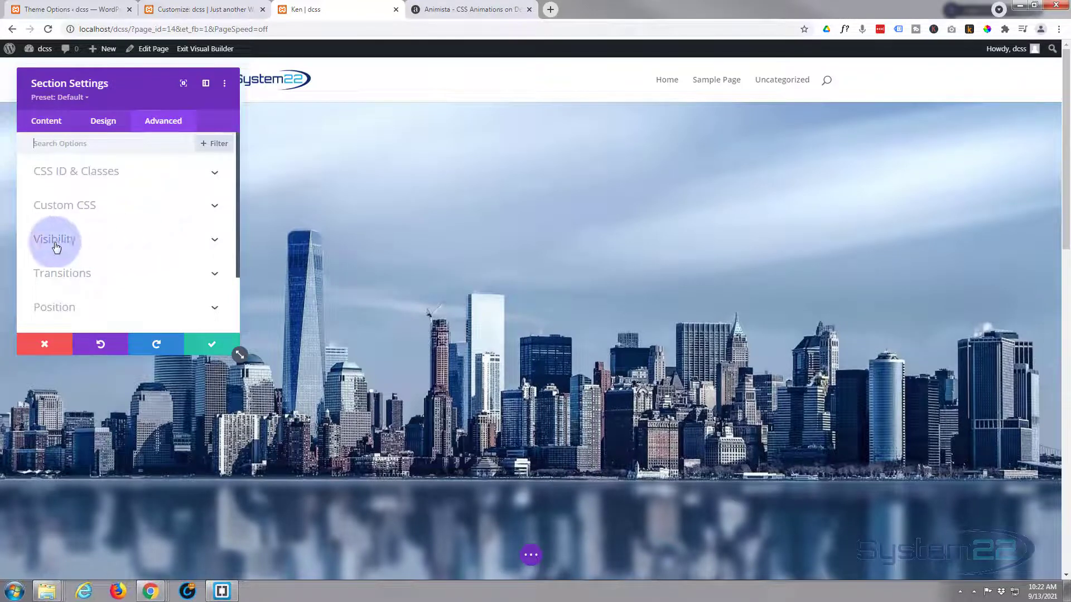
click(54, 240)
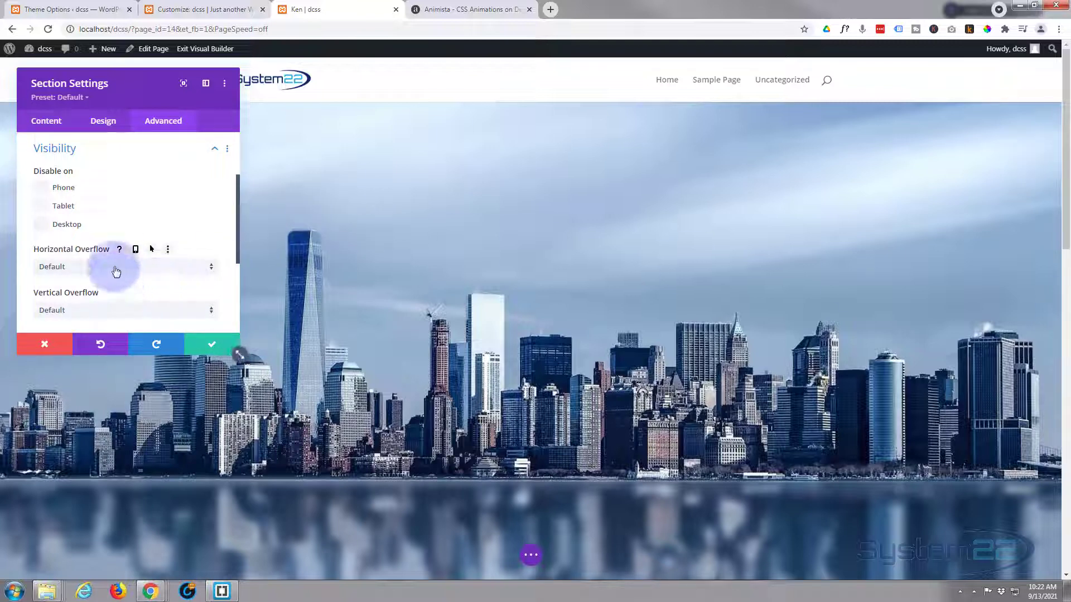
click(125, 267)
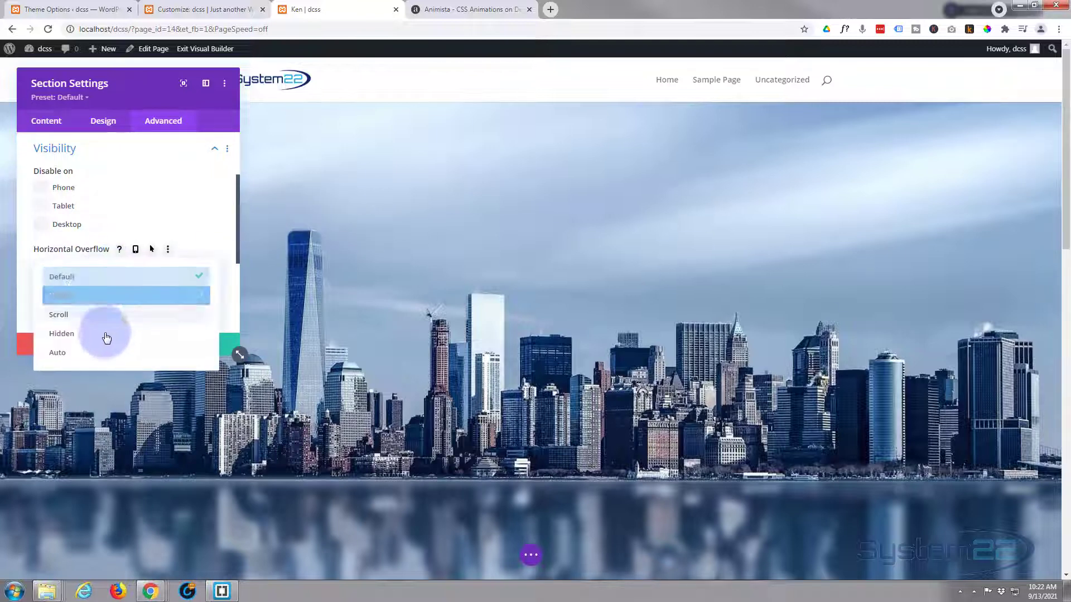
click(61, 334)
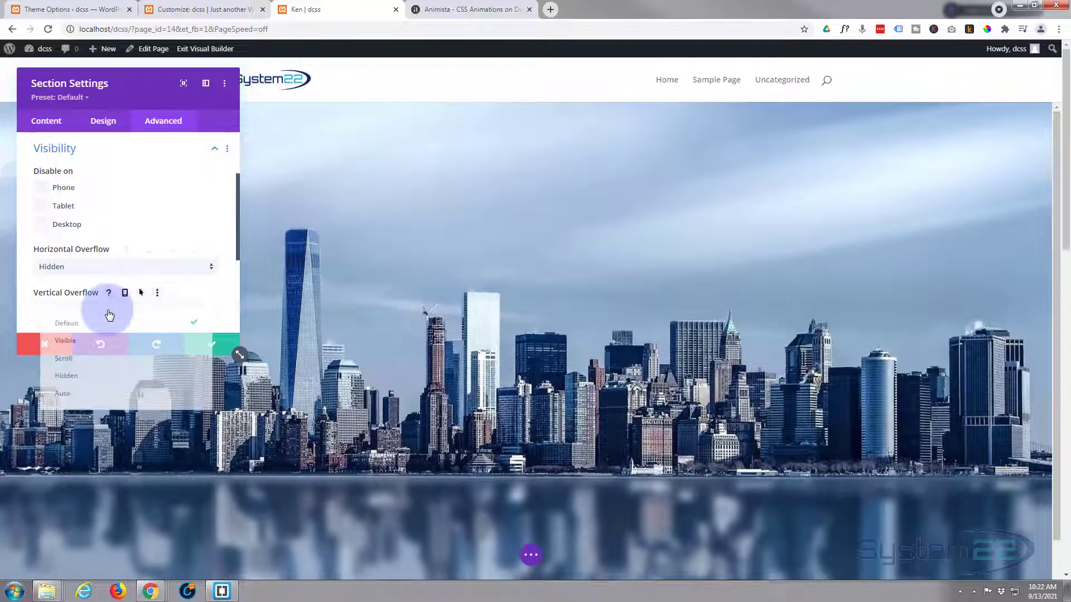
click(66, 374)
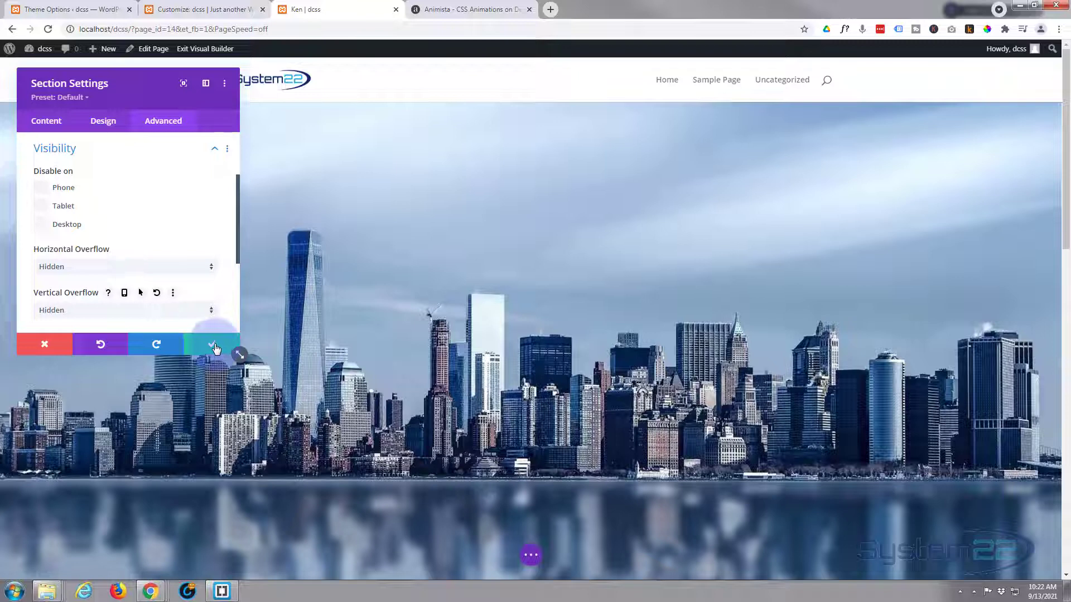
click(211, 343)
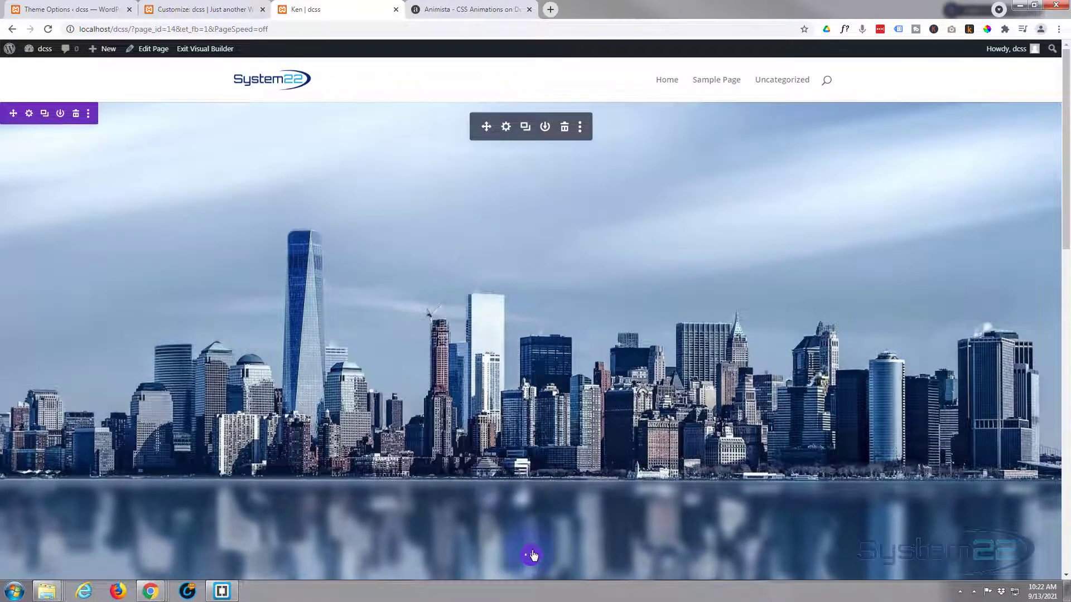
click(531, 554)
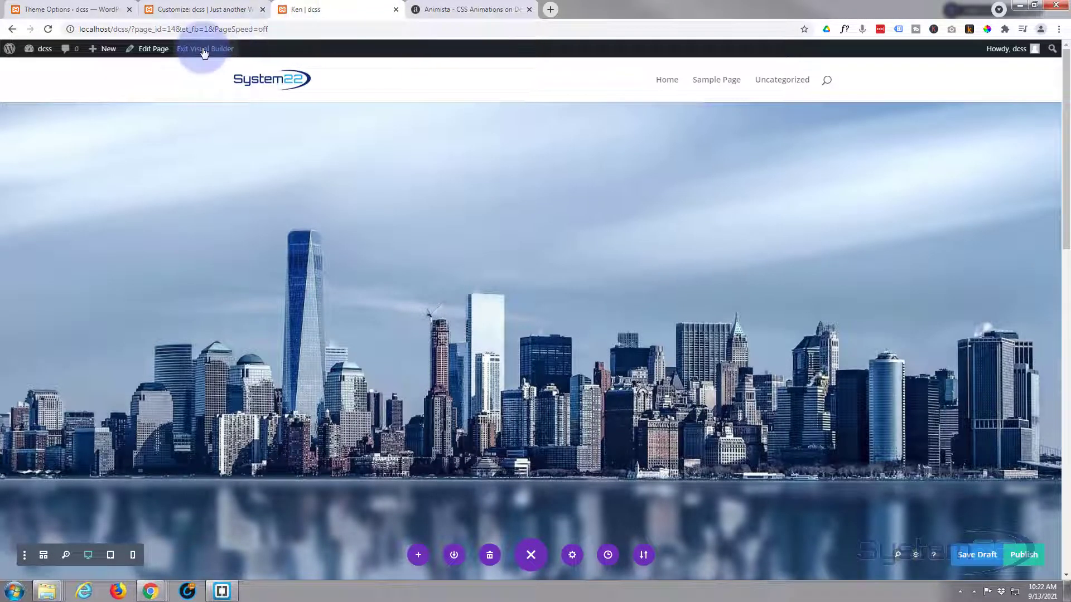
Exit the Visual Builder, reload the live skyline page, and scroll to watch the zoom
click(205, 48)
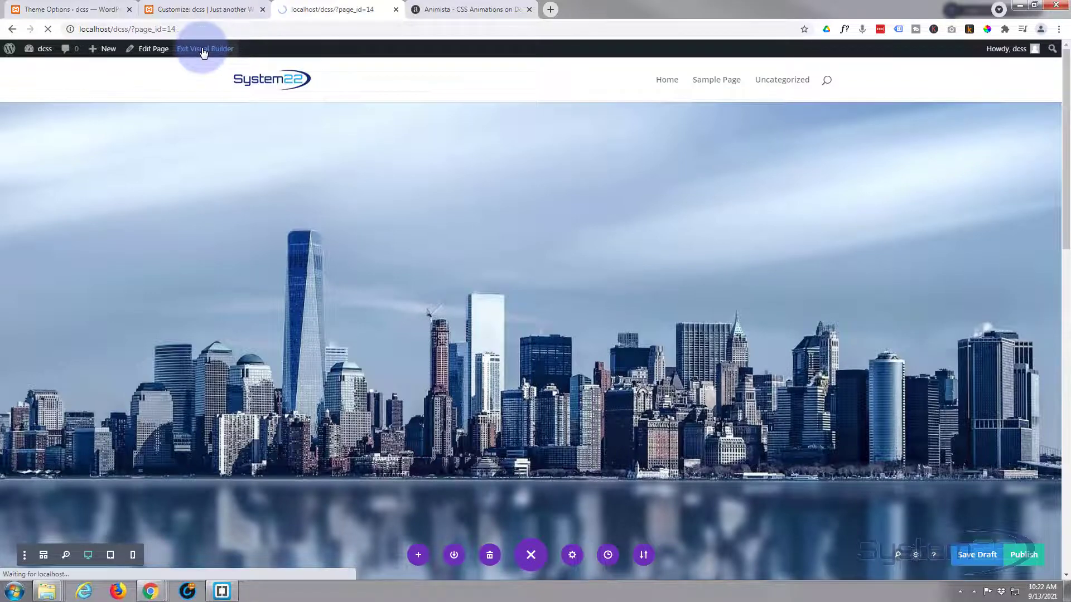
click(204, 49)
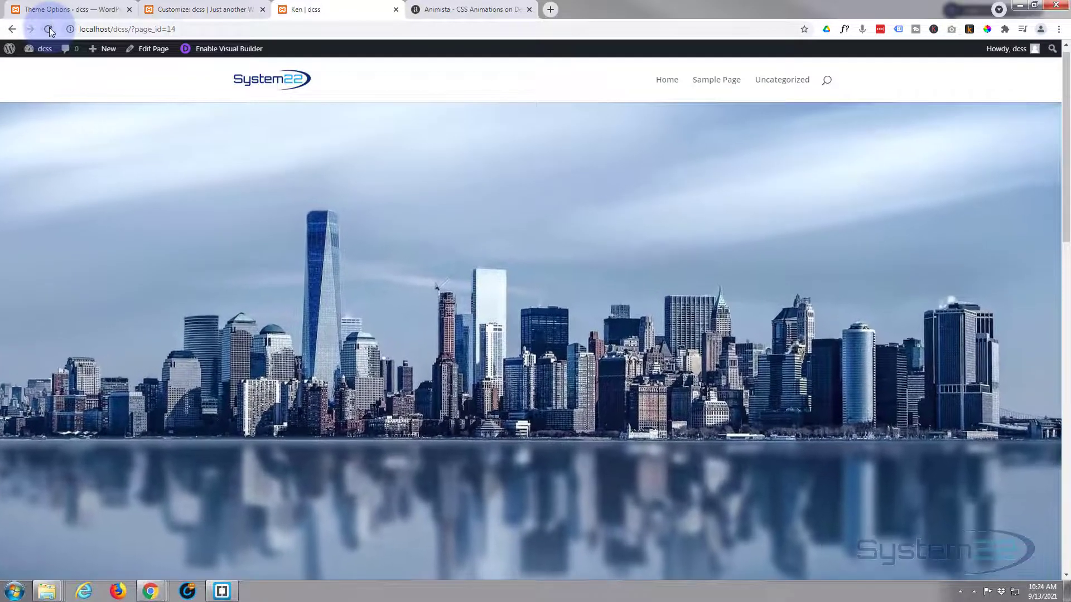
click(48, 28)
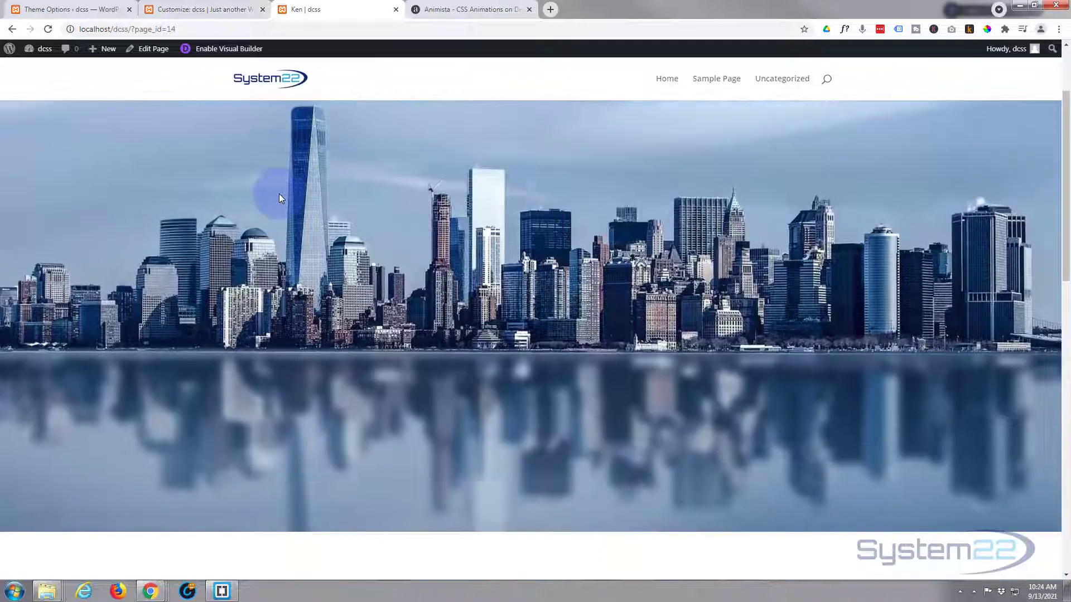
scroll(down, 3)
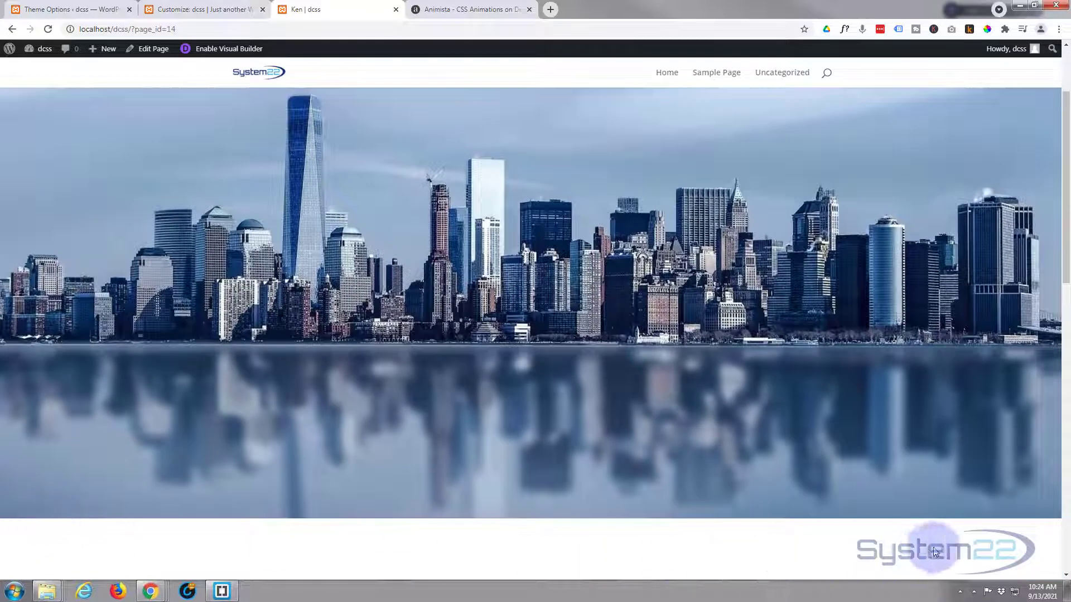
mouse_move(760, 427)
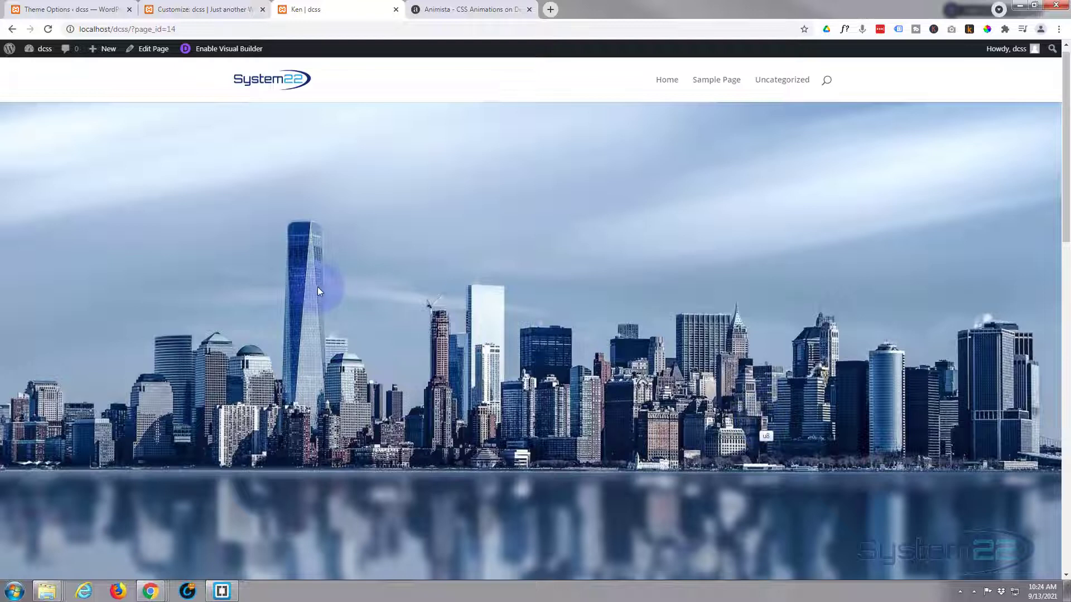
mouse_move(456, 390)
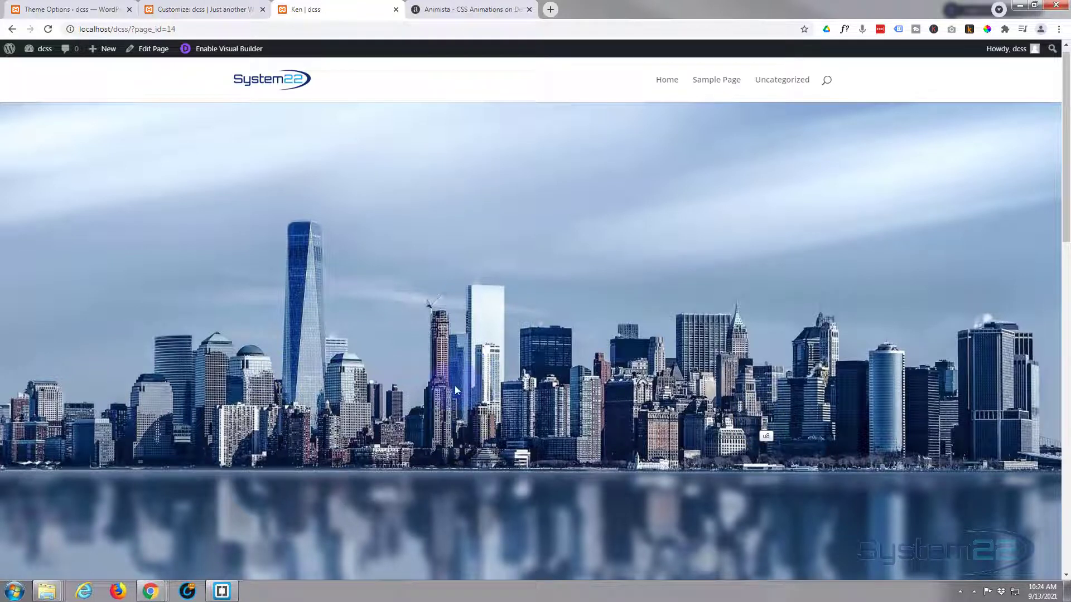
mouse_move(447, 399)
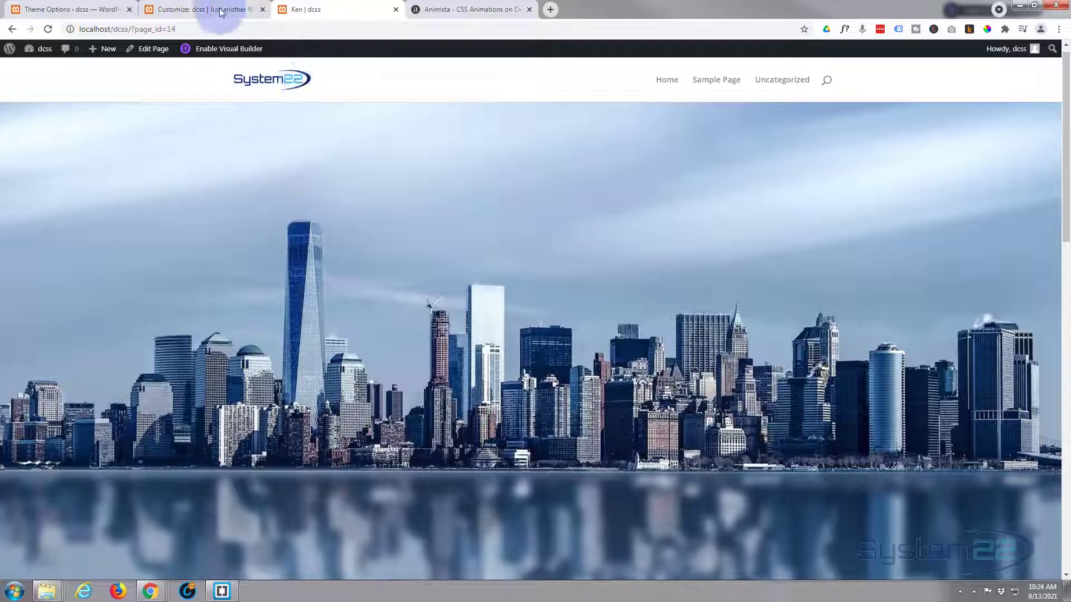
Change the .kenburns-top animation duration from 5s to 10s in Additional CSS and publish
click(205, 9)
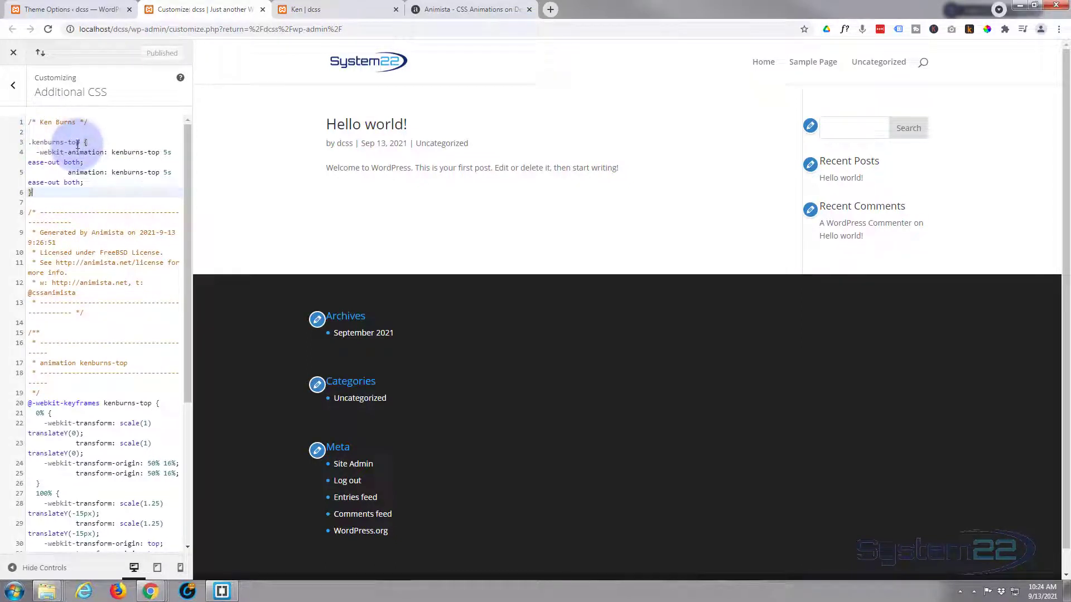
click(164, 152)
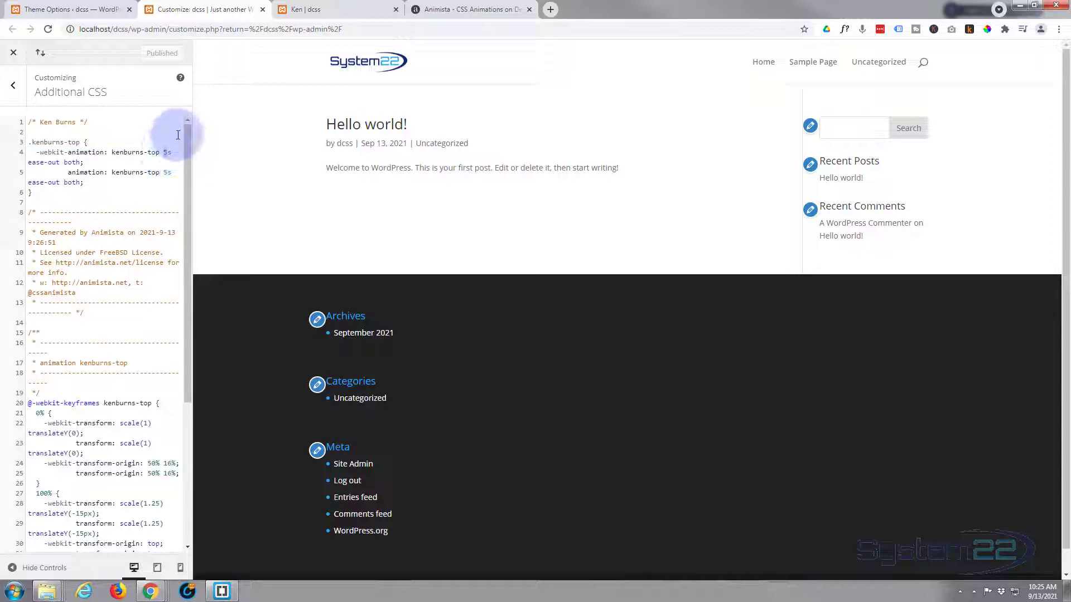
text(10s)
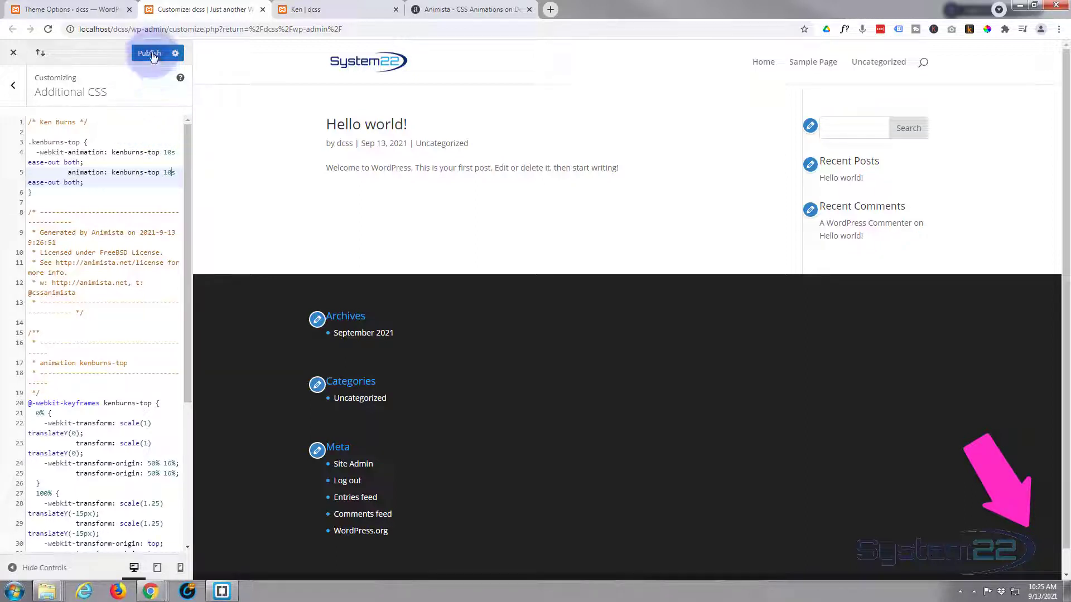
click(148, 53)
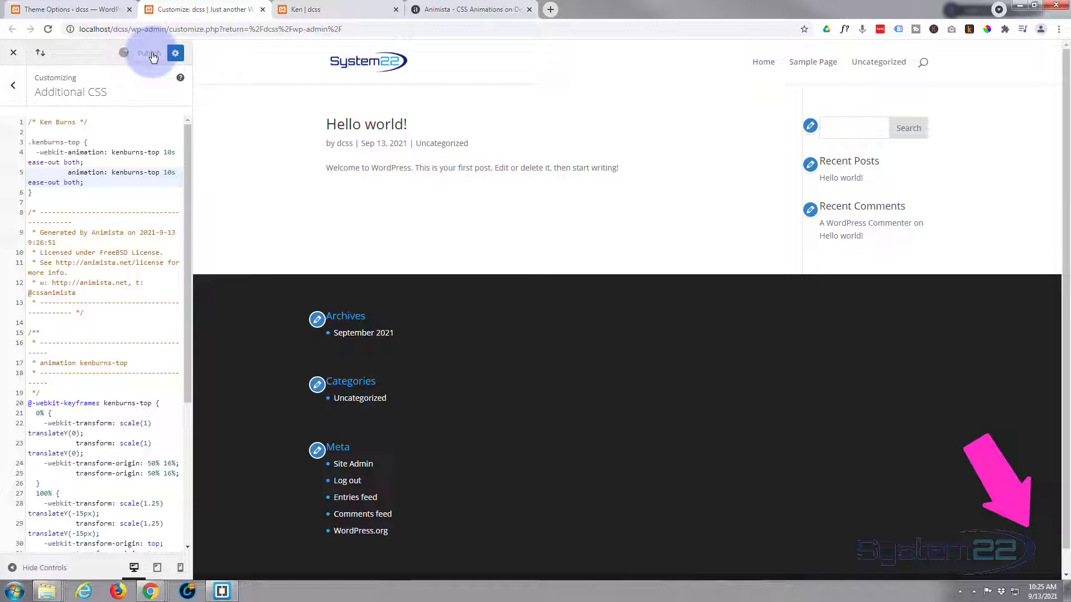
click(147, 53)
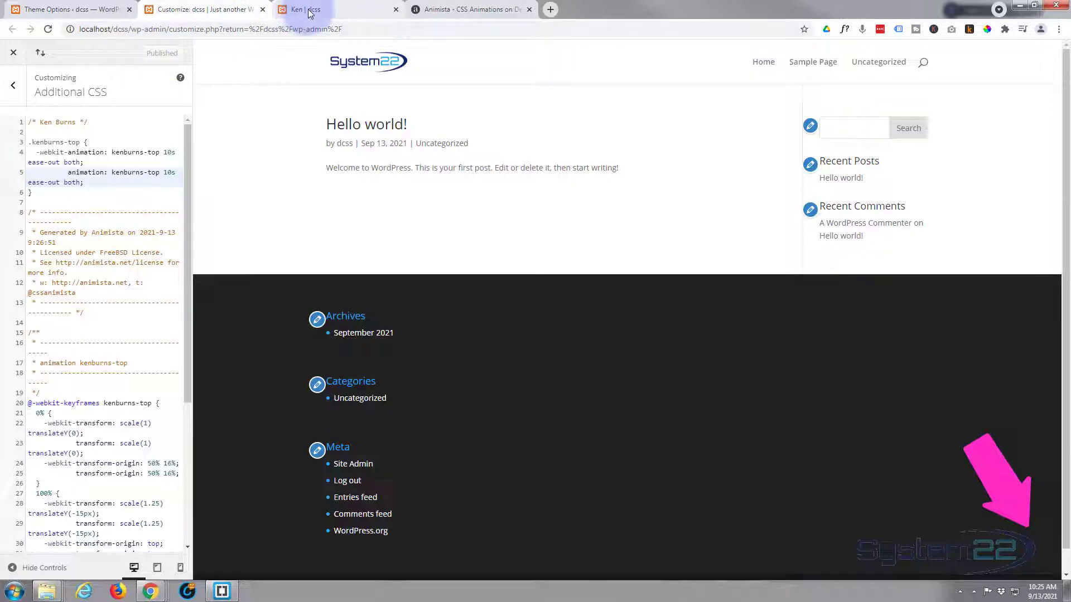
Glance at the Ken Burns animation code on the Animista tab, then return to the skyline page
click(321, 10)
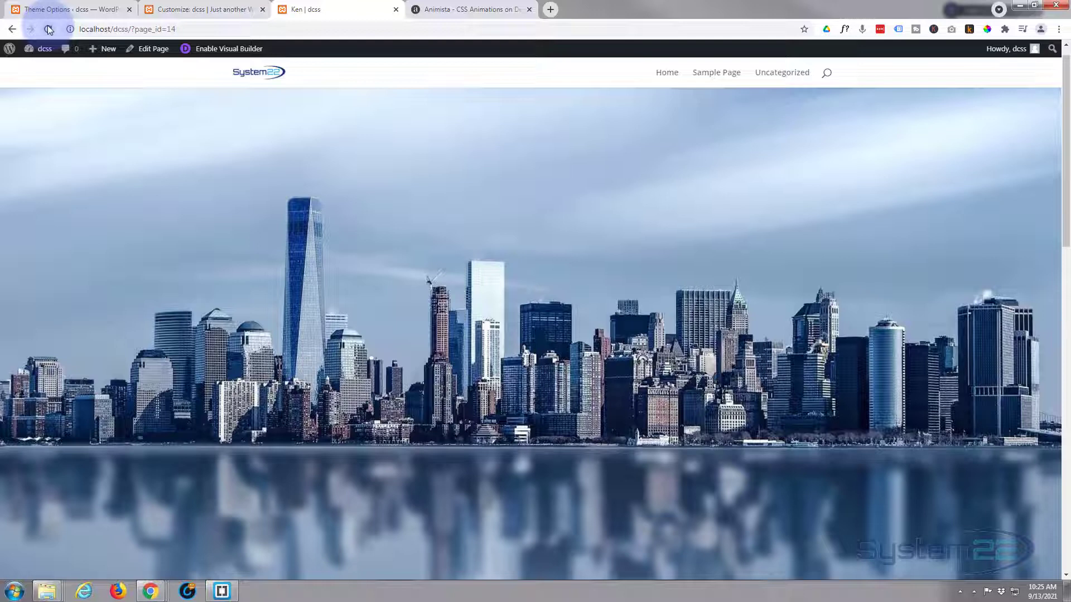
mouse_move(448, 9)
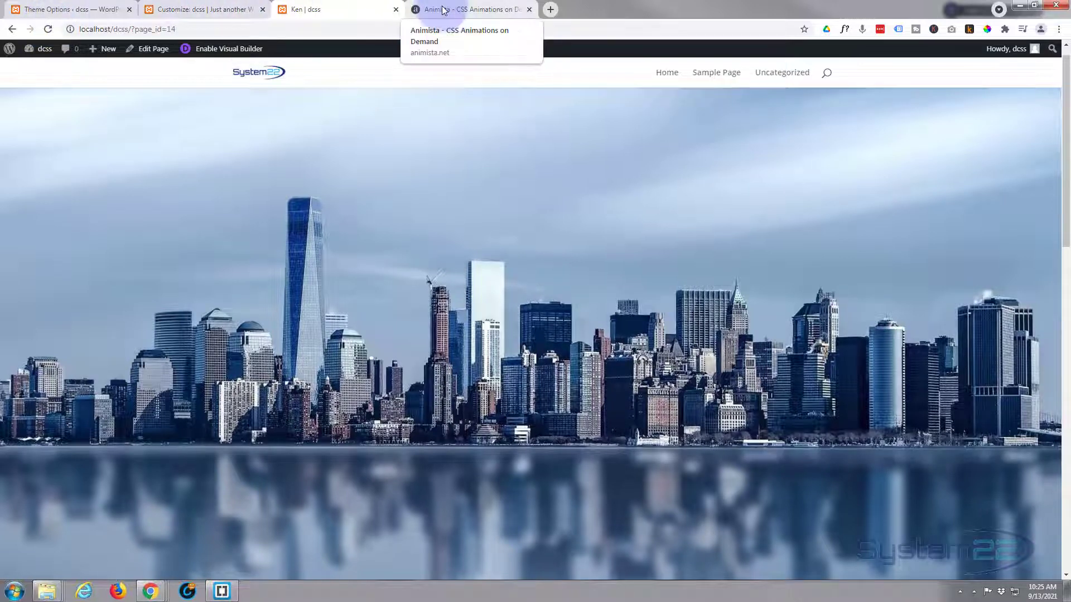
click(468, 9)
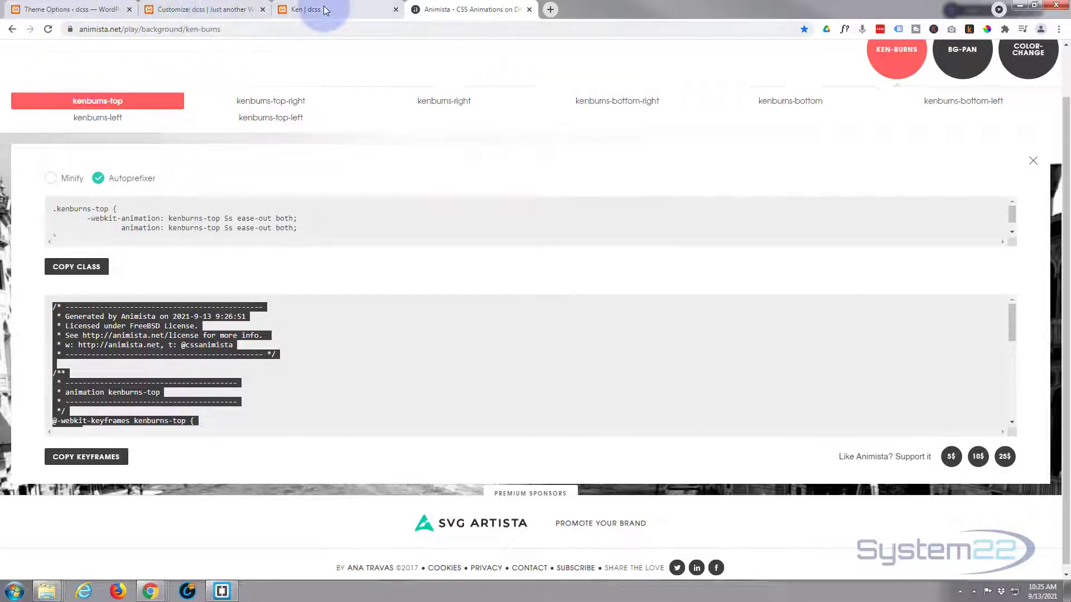
click(322, 9)
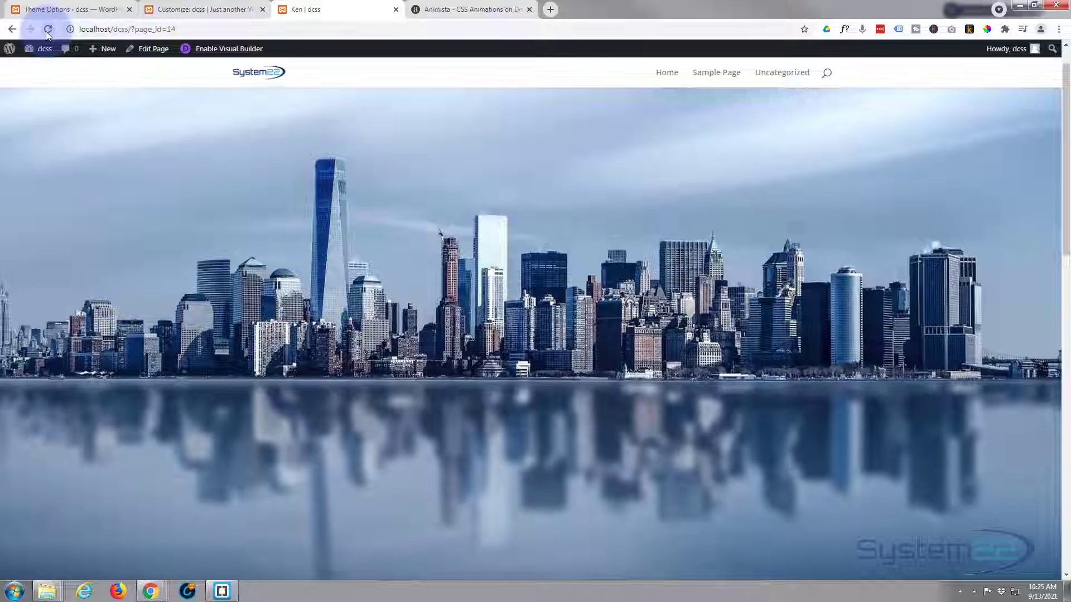
Reload the skyline page four times to watch the 10-second zoom play
click(48, 28)
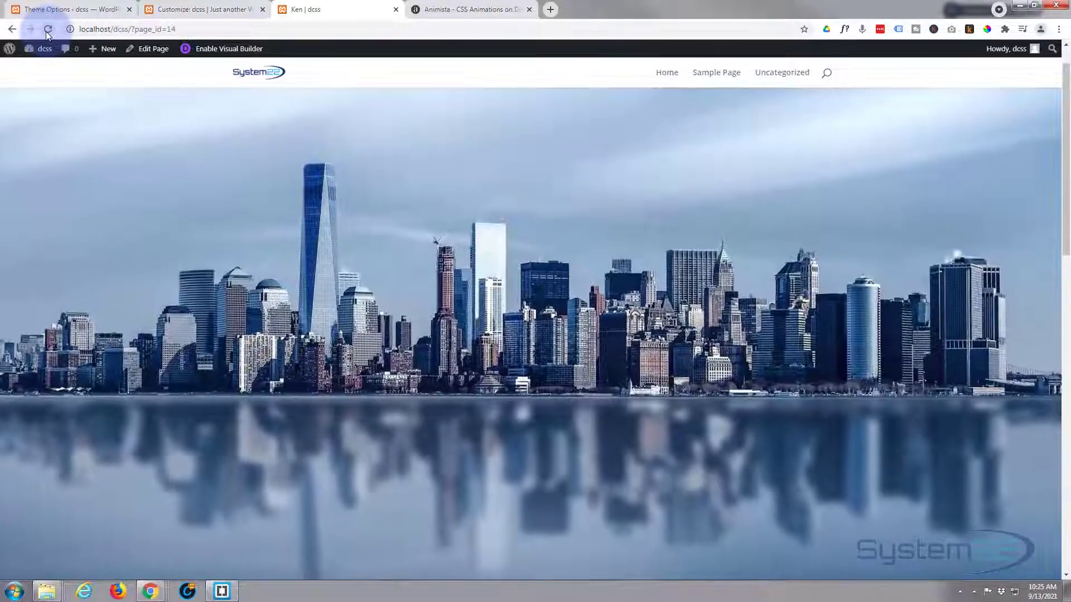
click(48, 29)
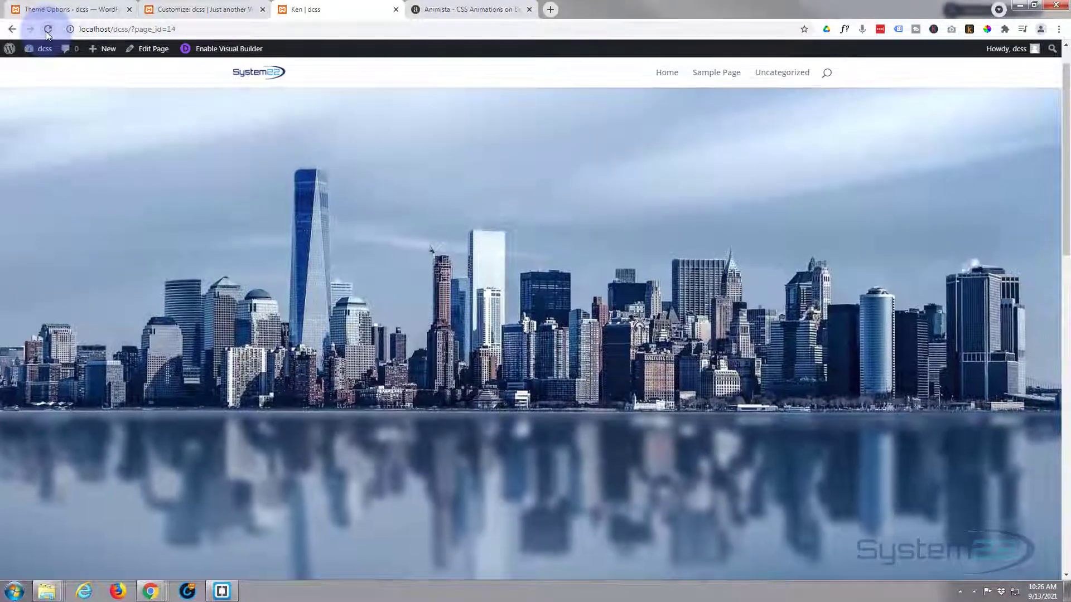
click(48, 28)
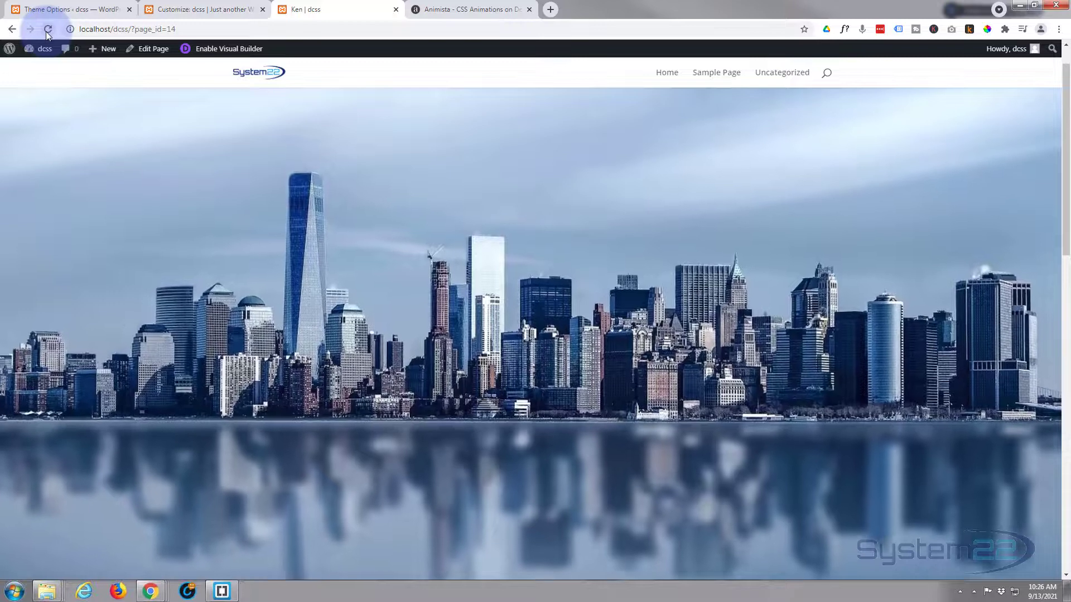
click(48, 28)
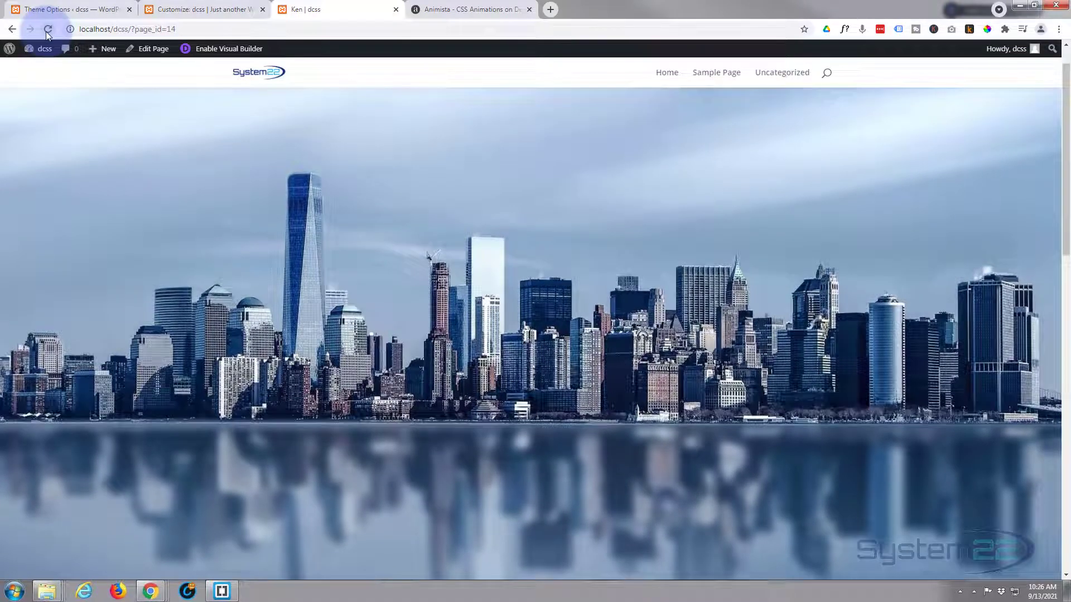